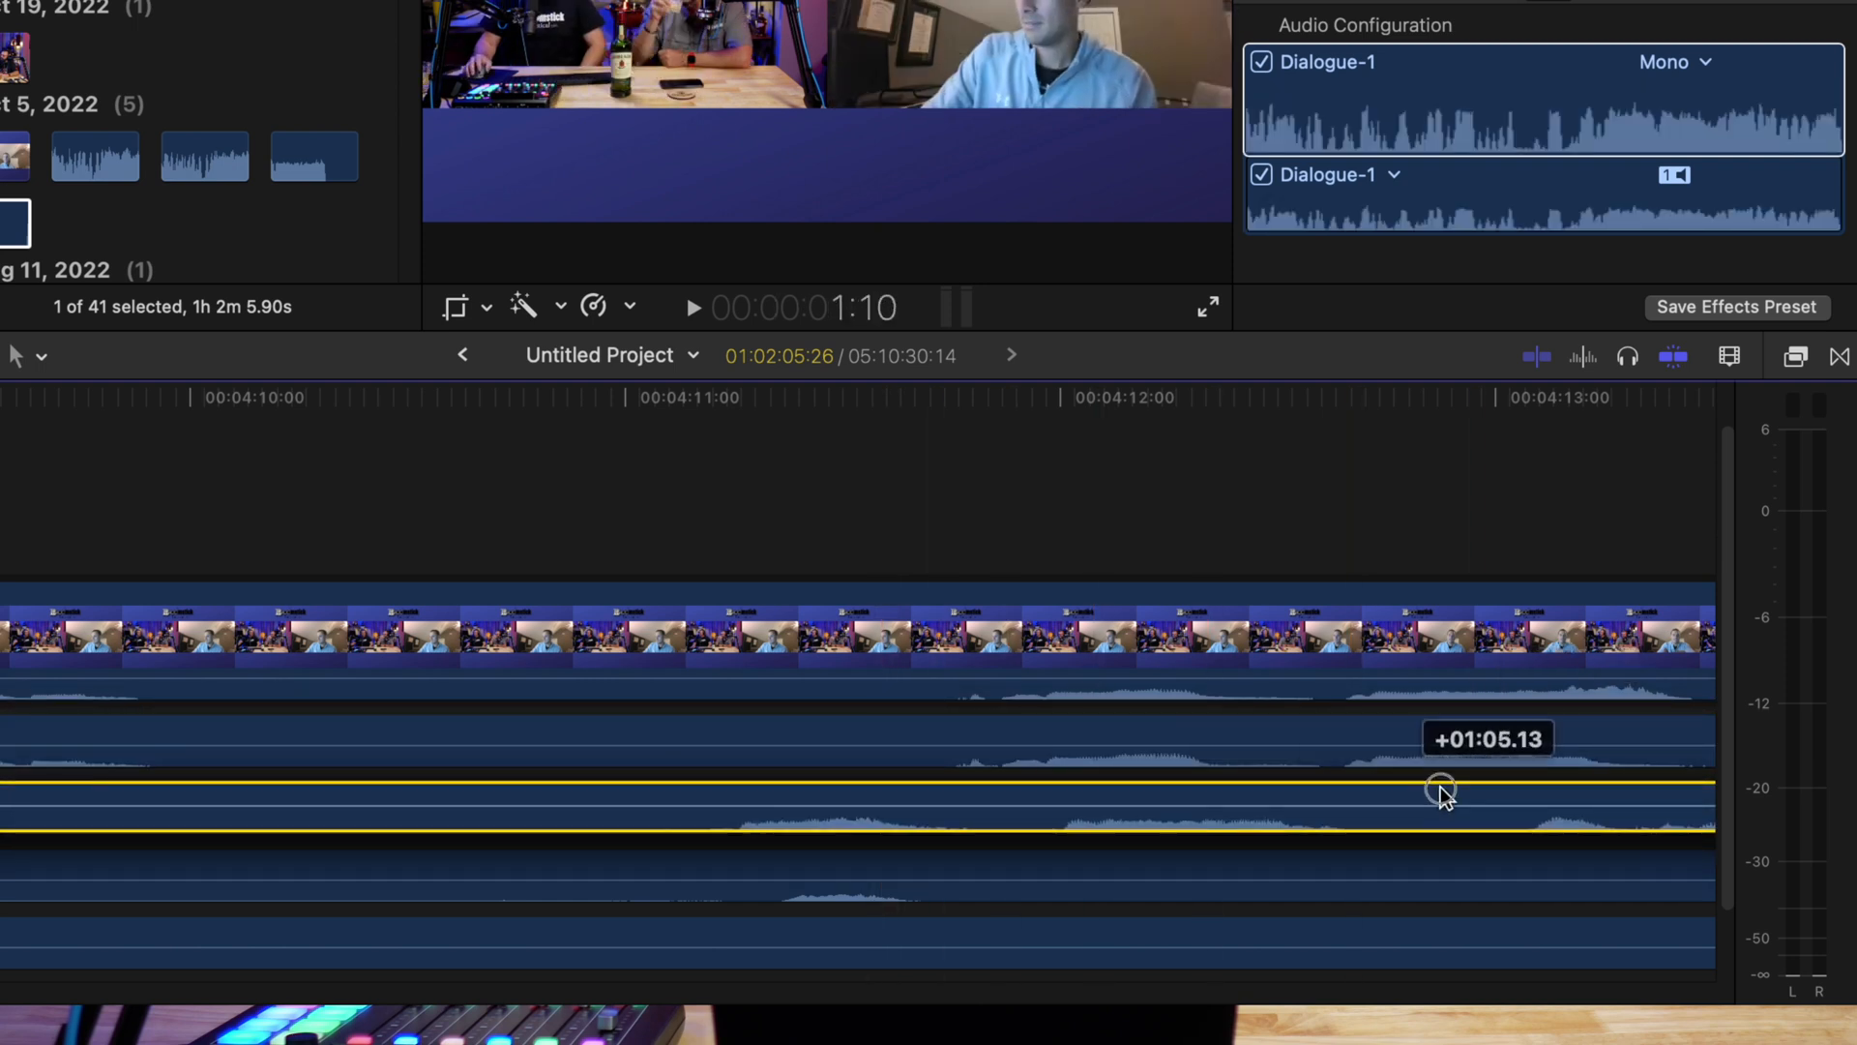
Select the five Oct 5 clips, bring up Synchronize Clips, then cancel the dialog
{"action": "left_click_drag", "start_coordinate": [1441, 788], "coordinate": [1726, 787]}
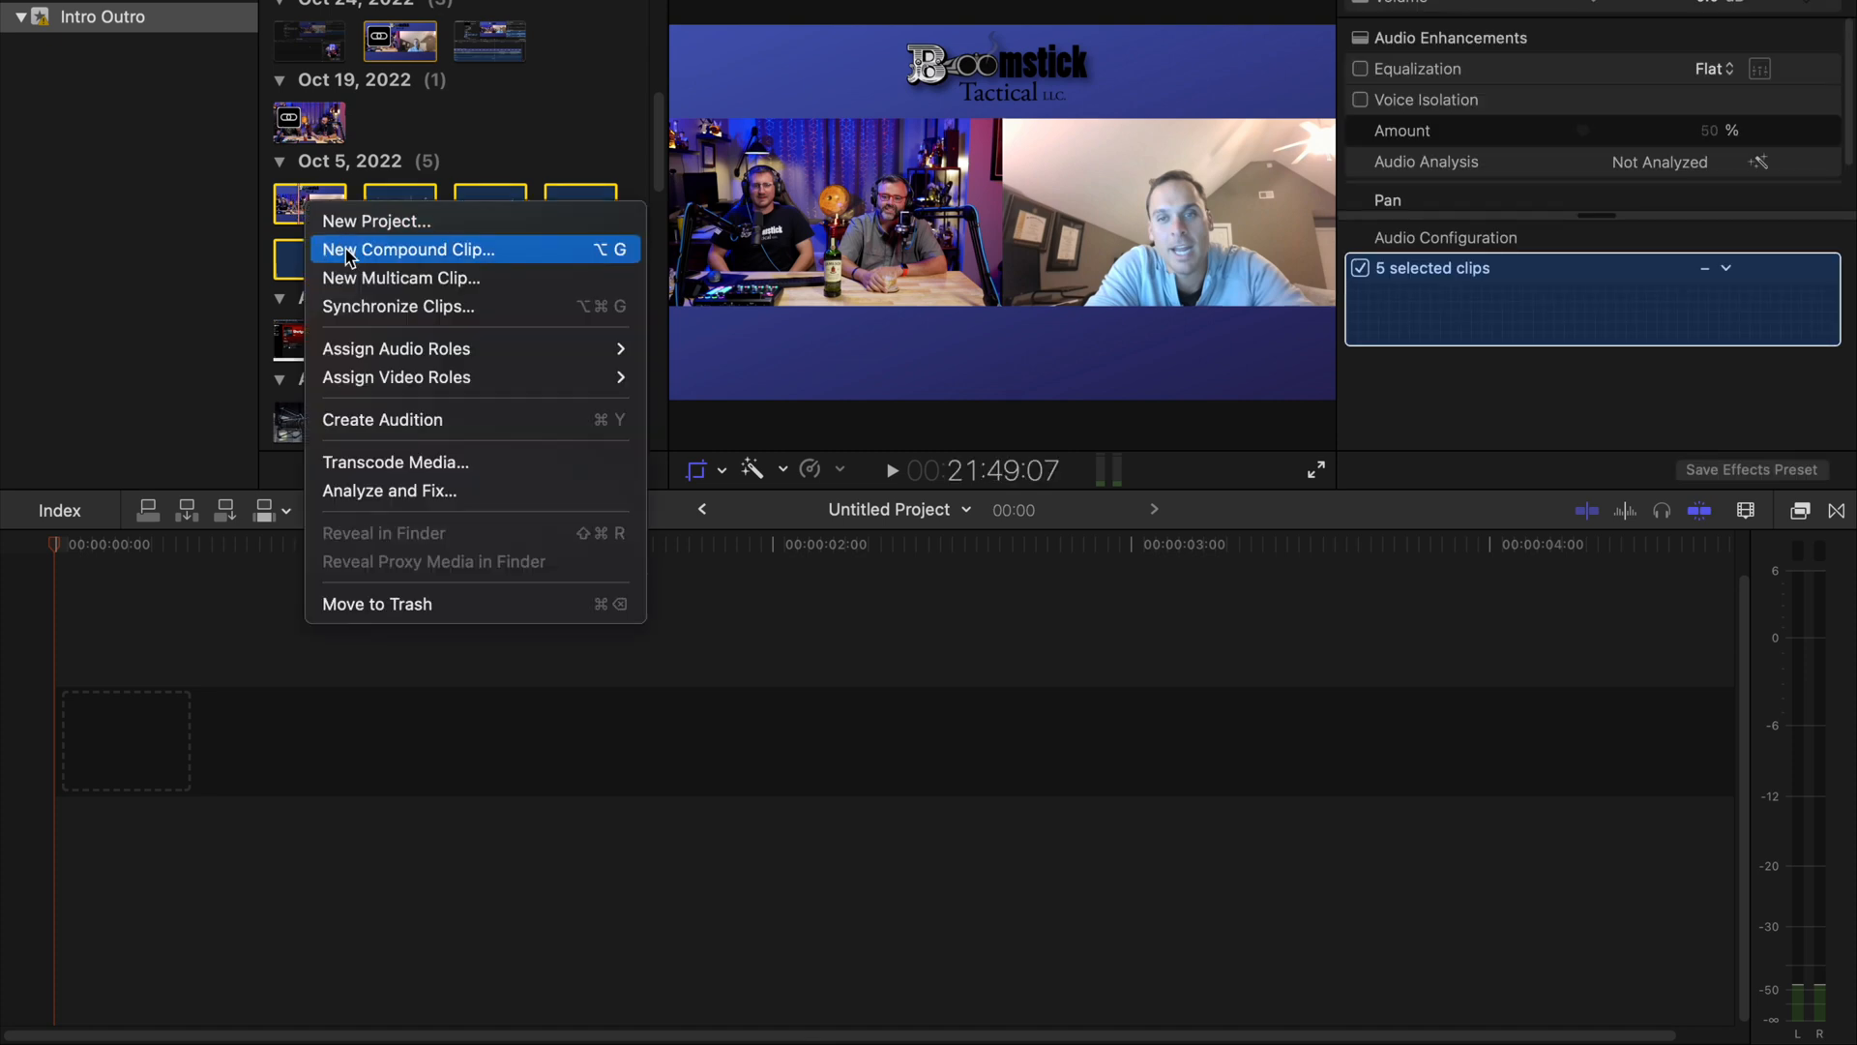
{"action": "left_click", "coordinate": [399, 305]}
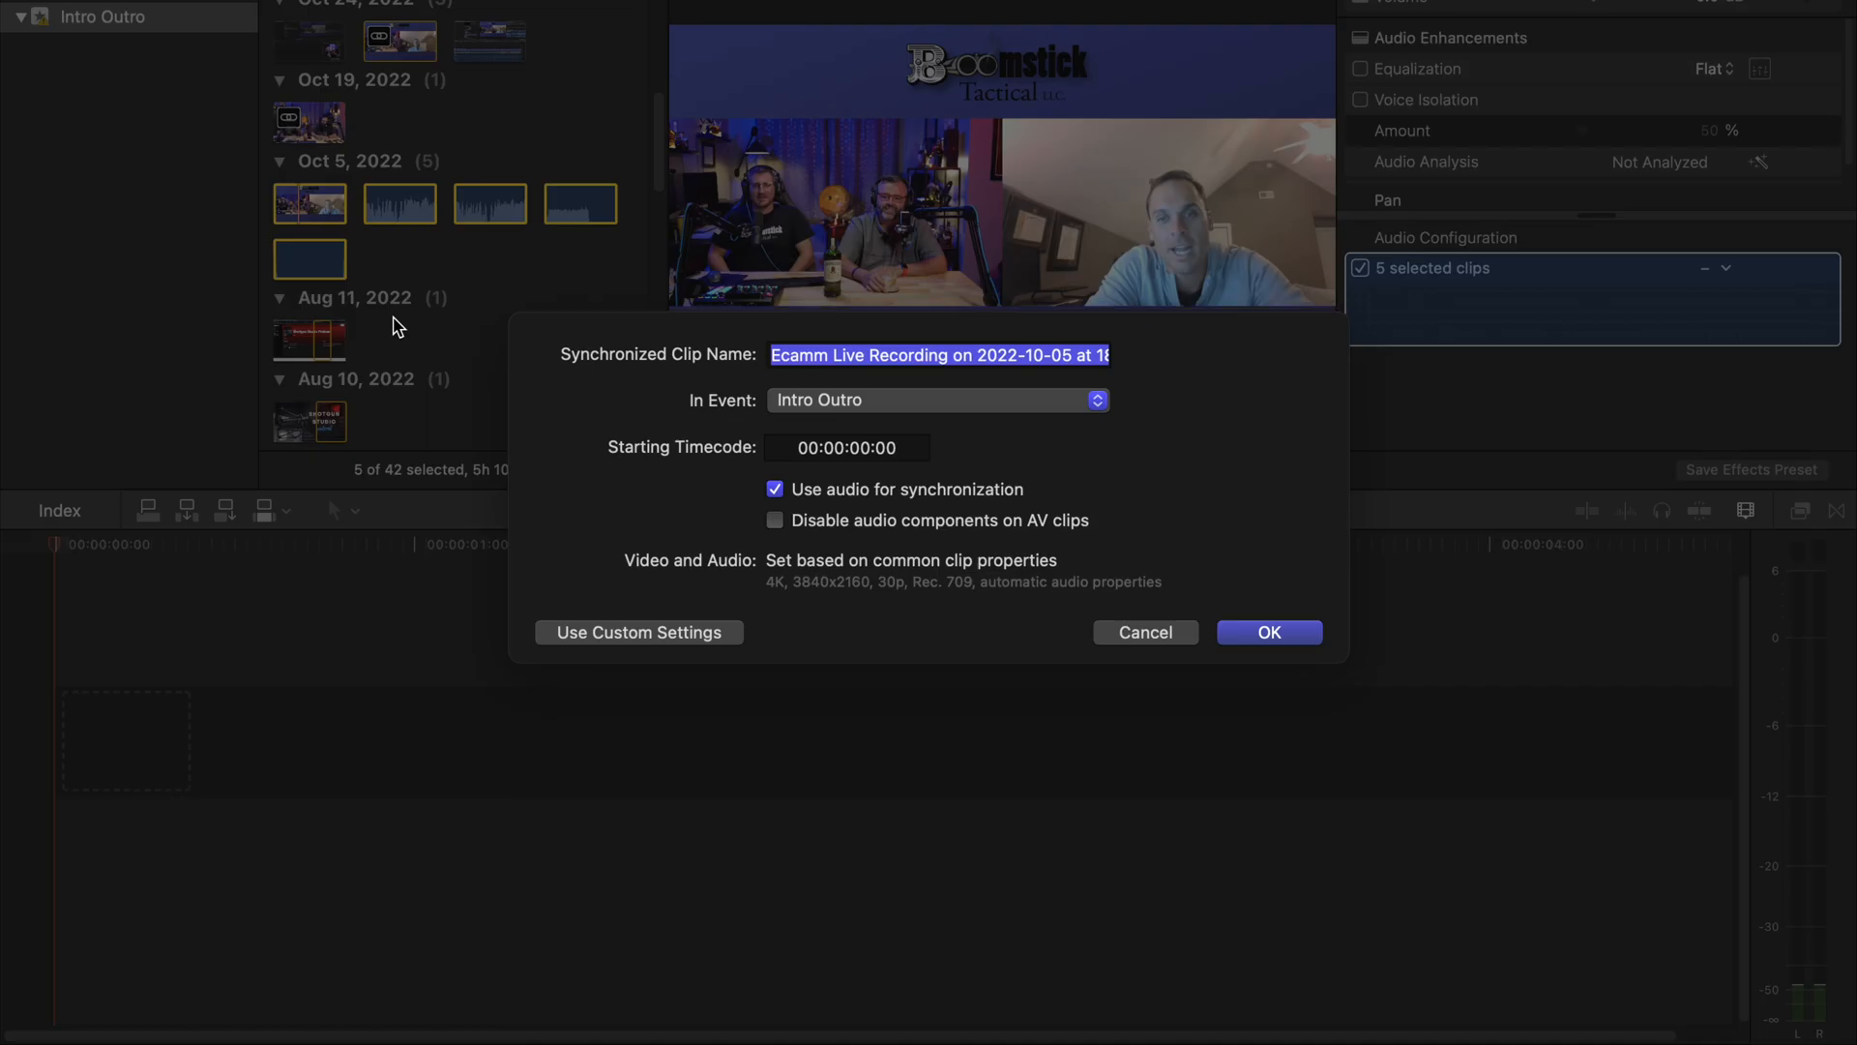
{"action": "left_click", "coordinate": [1269, 631]}
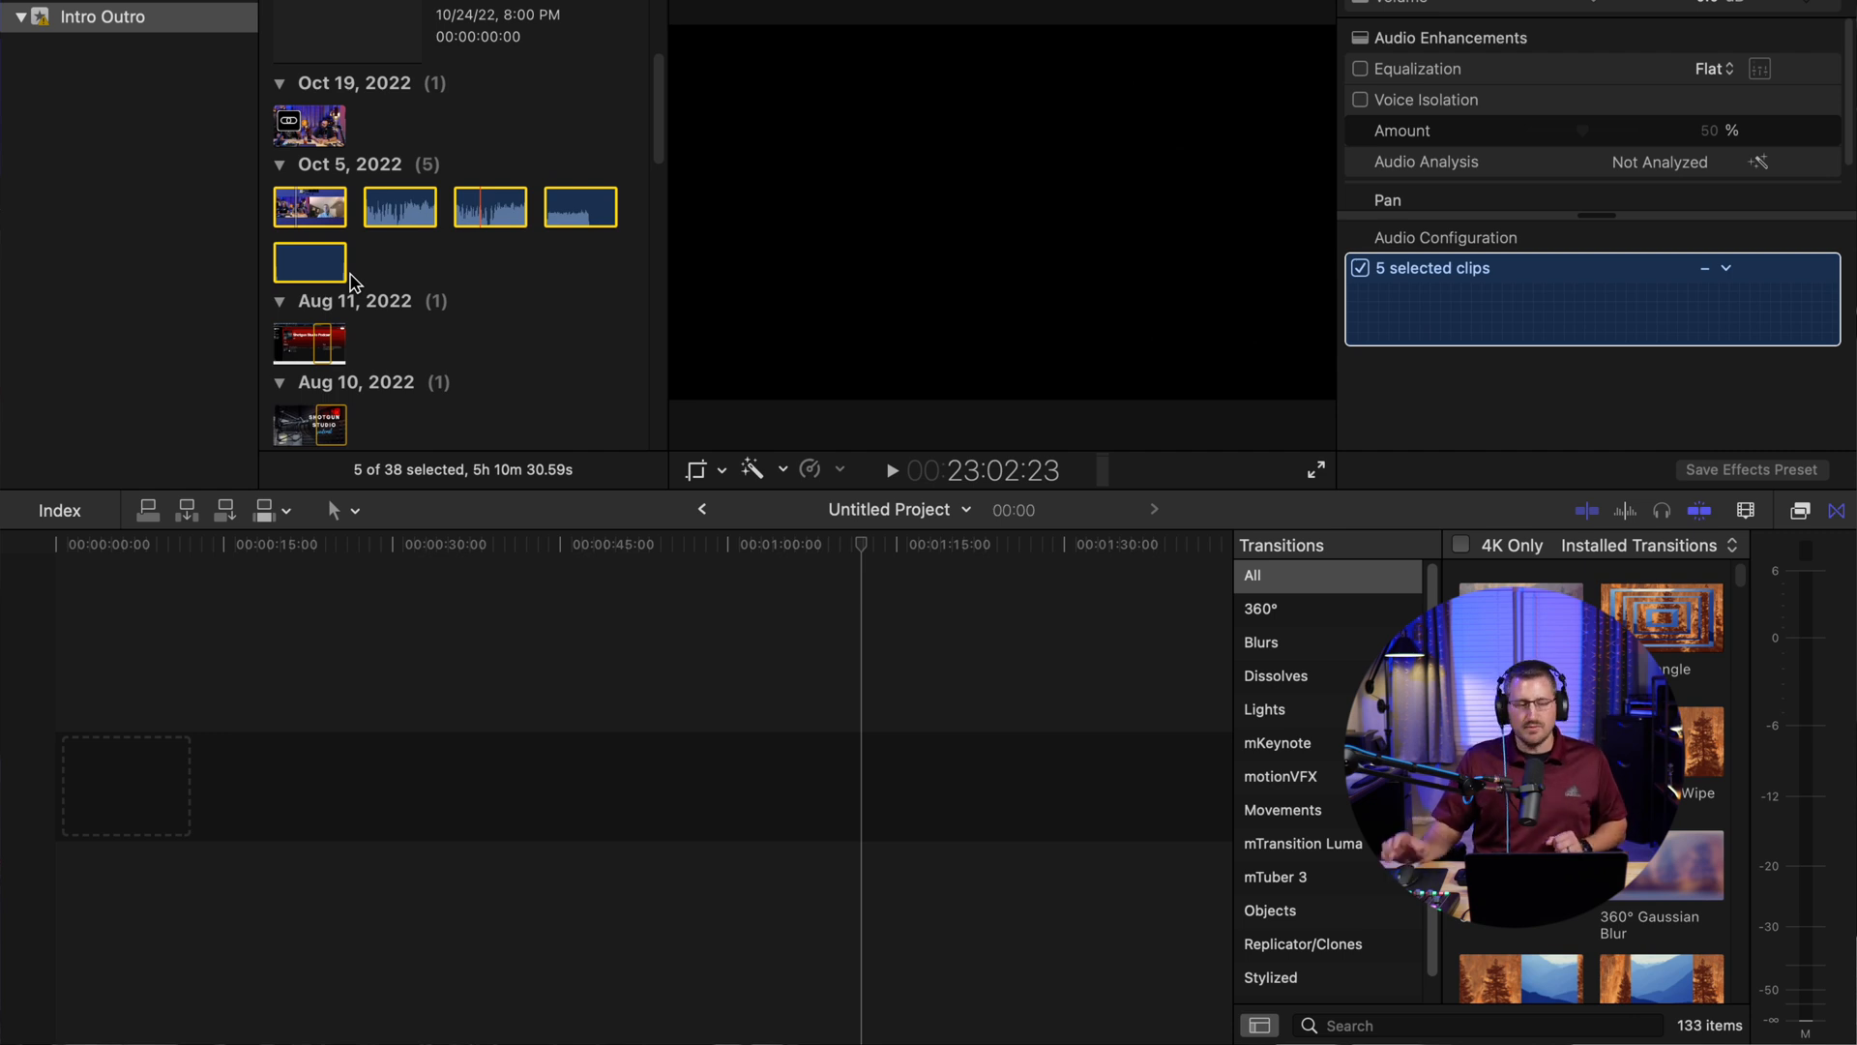
{"action": "mouse_move", "coordinate": [414, 278]}
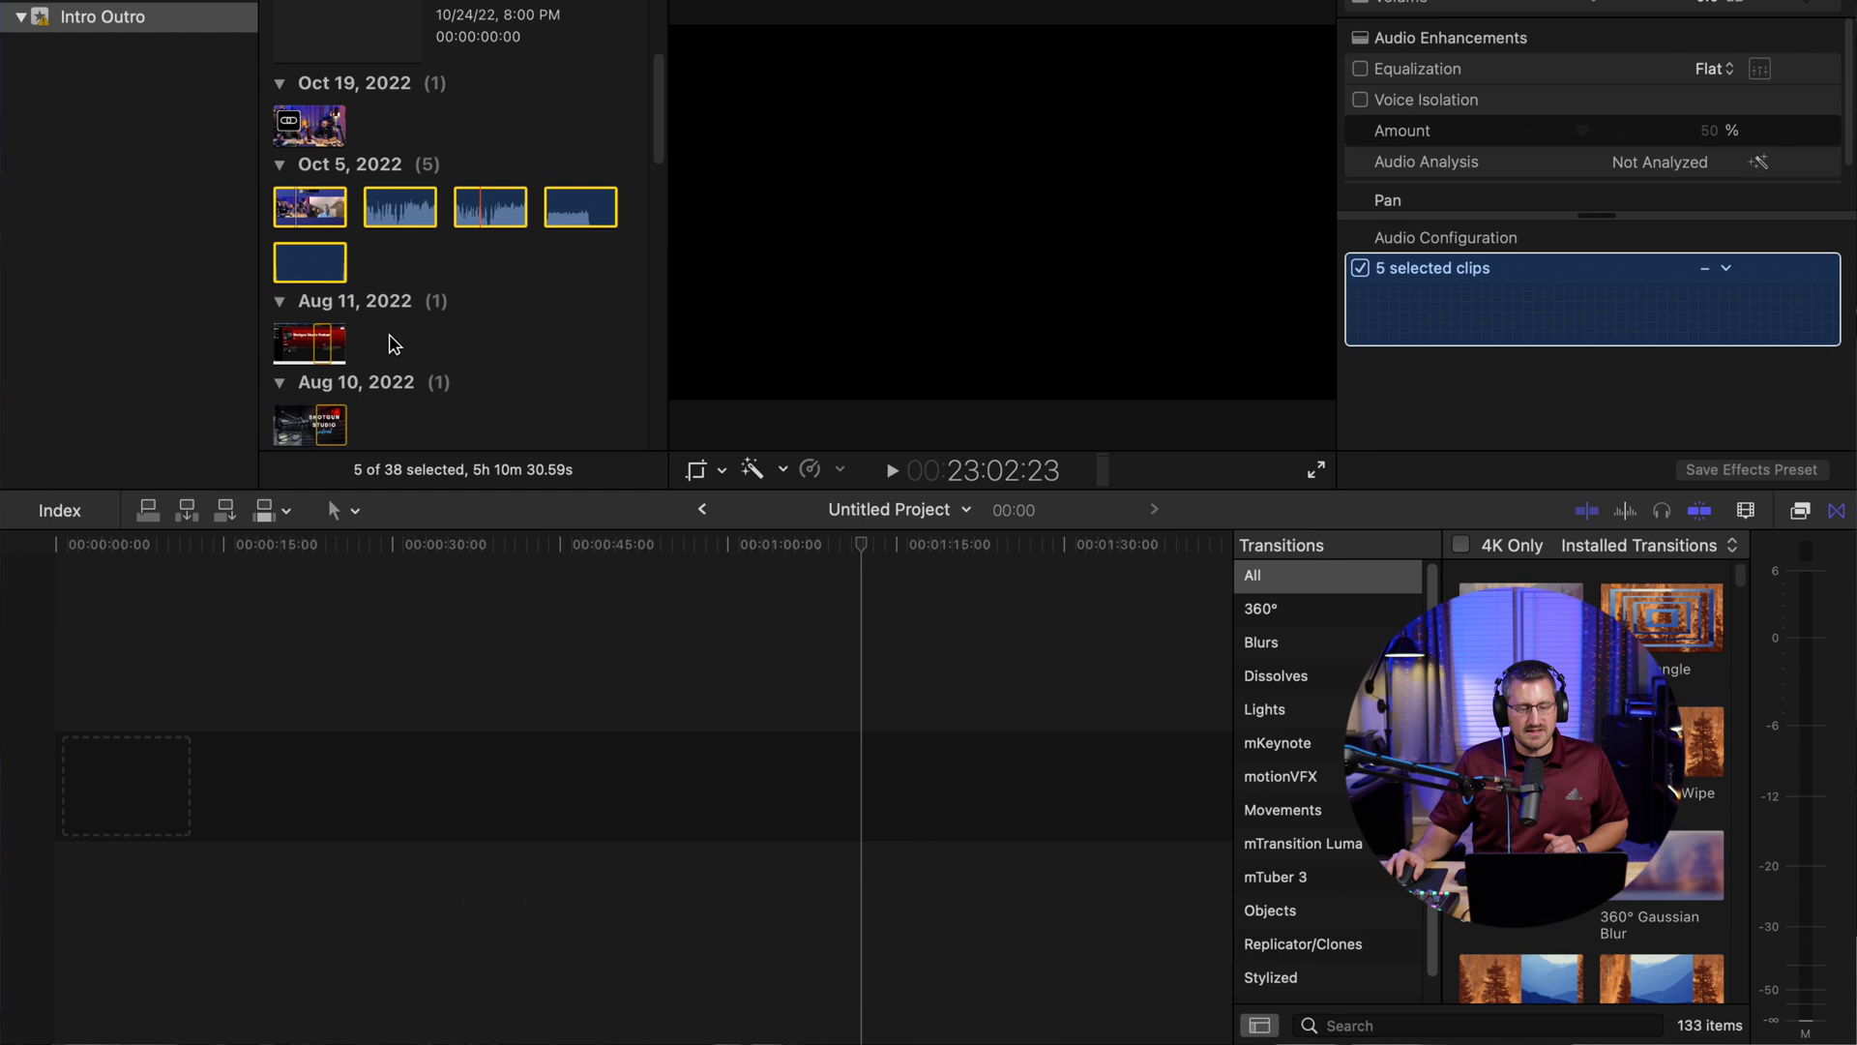
Synchronize the five selected clips into a new clip named 'Main' using their audio
{"action": "left_click", "coordinate": [310, 263]}
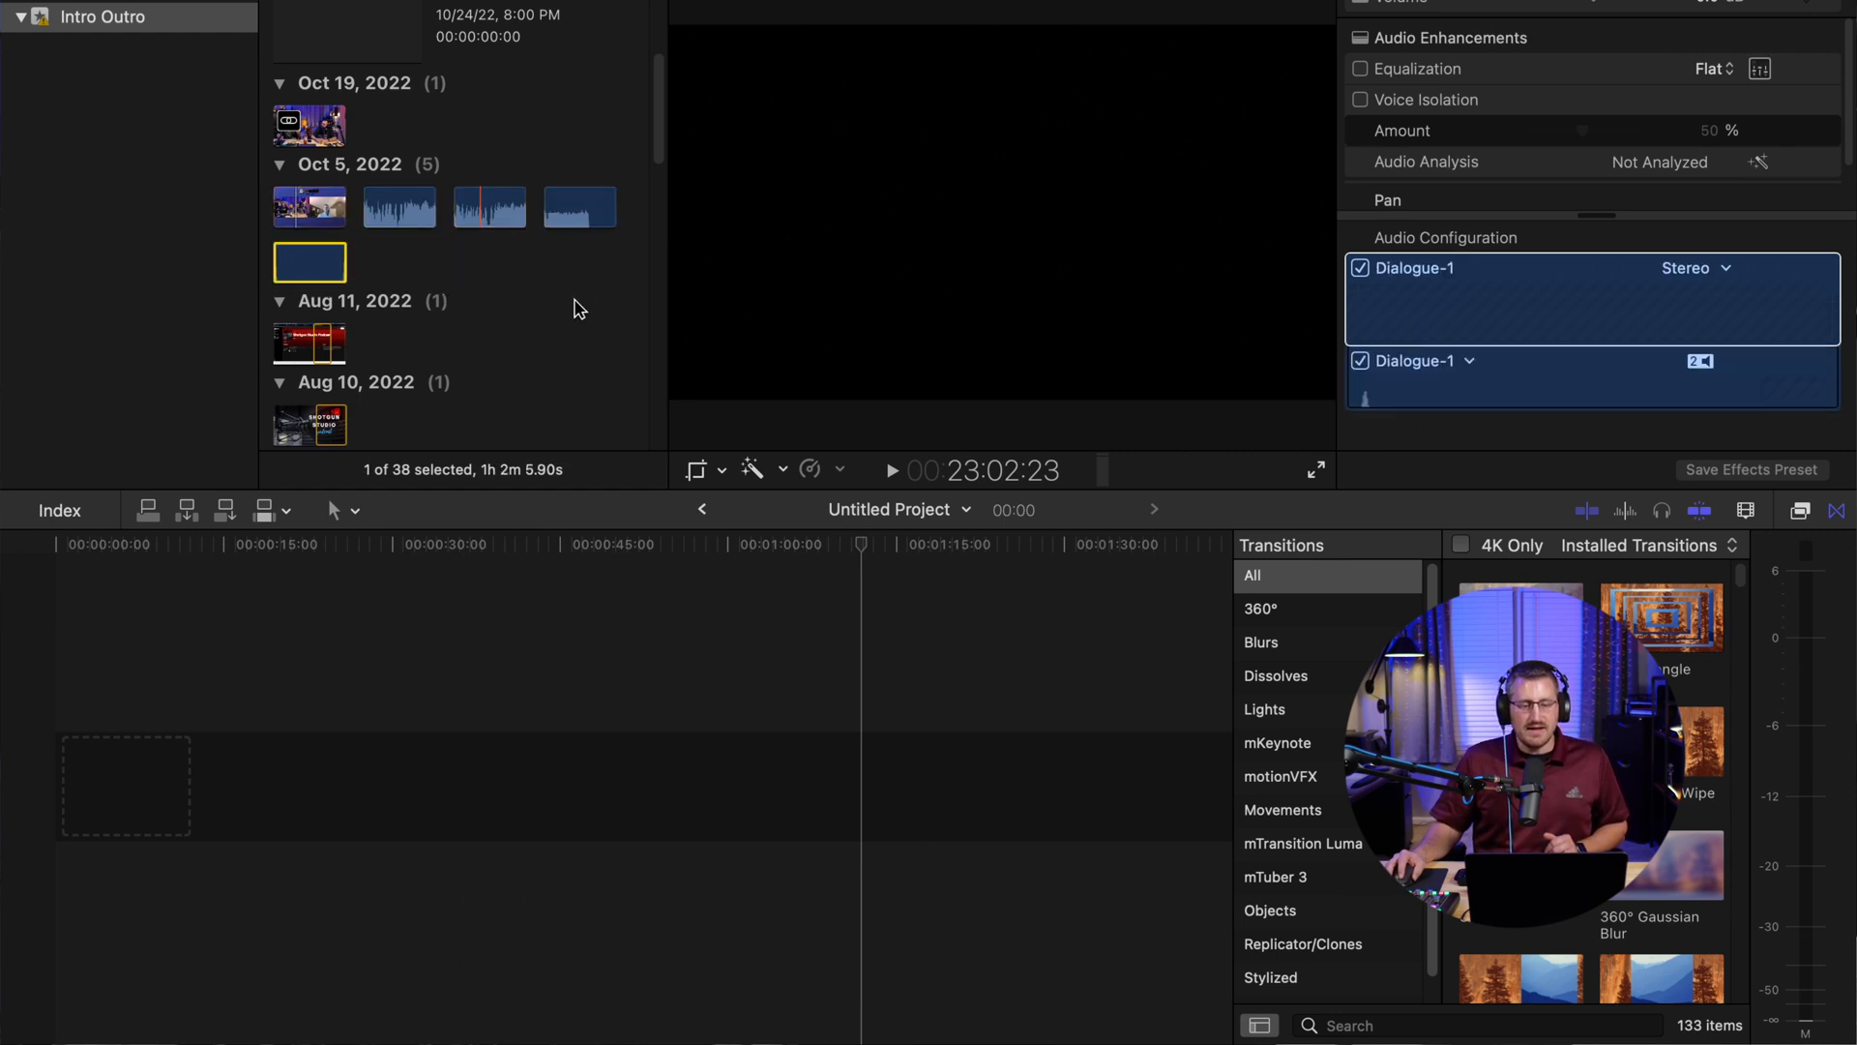
{"action": "right_click", "coordinate": [309, 207]}
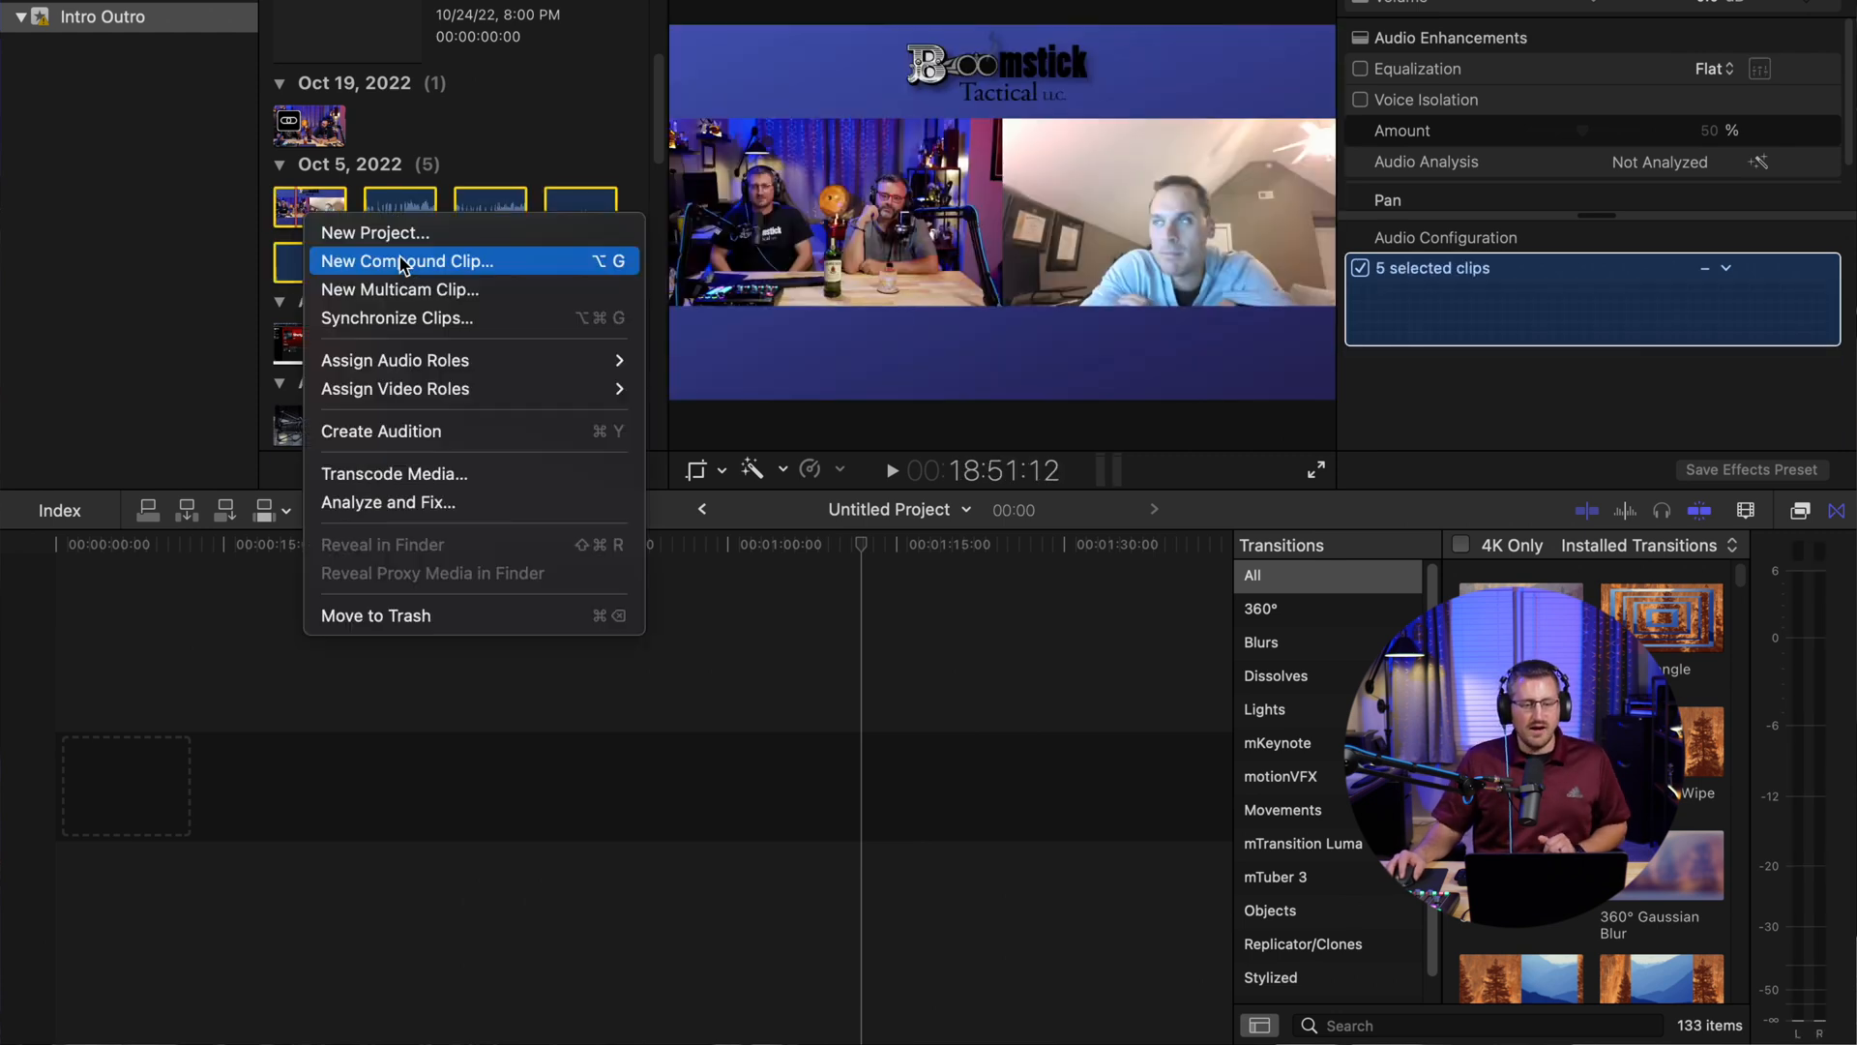
{"action": "mouse_move", "coordinate": [413, 317]}
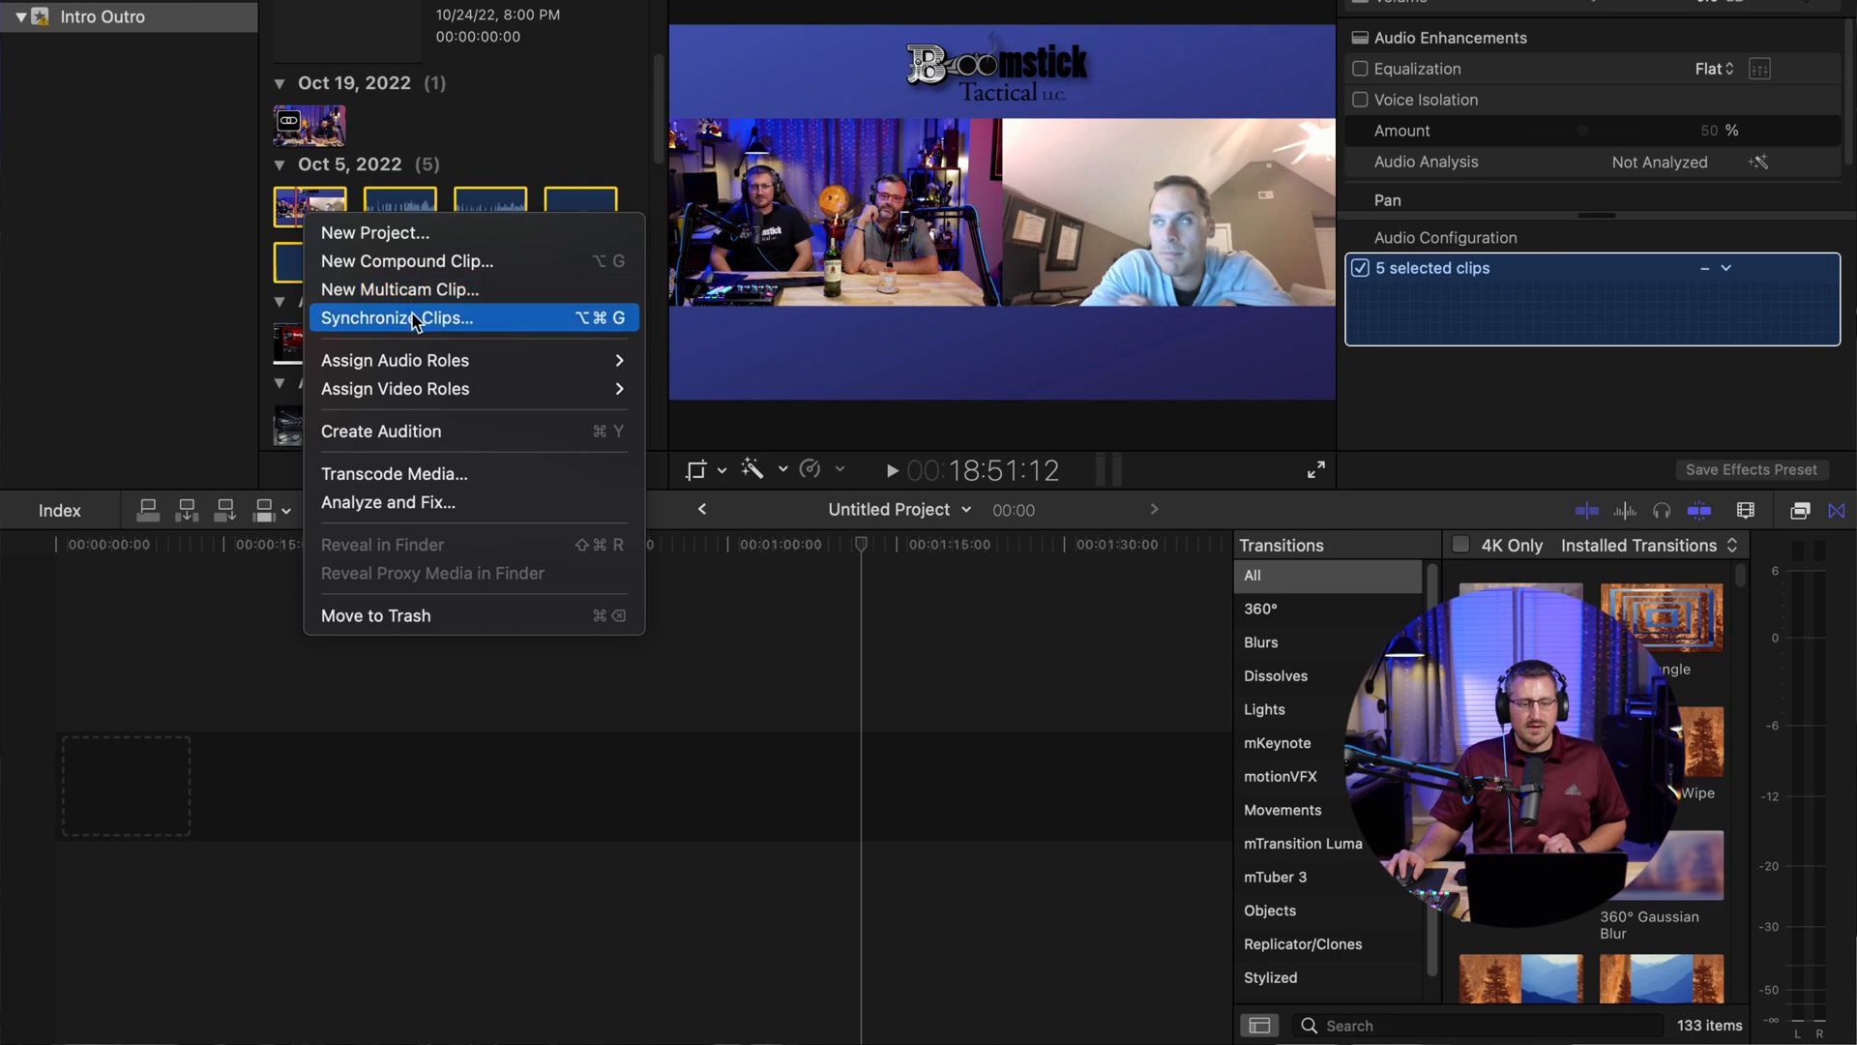
{"action": "left_click", "coordinate": [412, 317]}
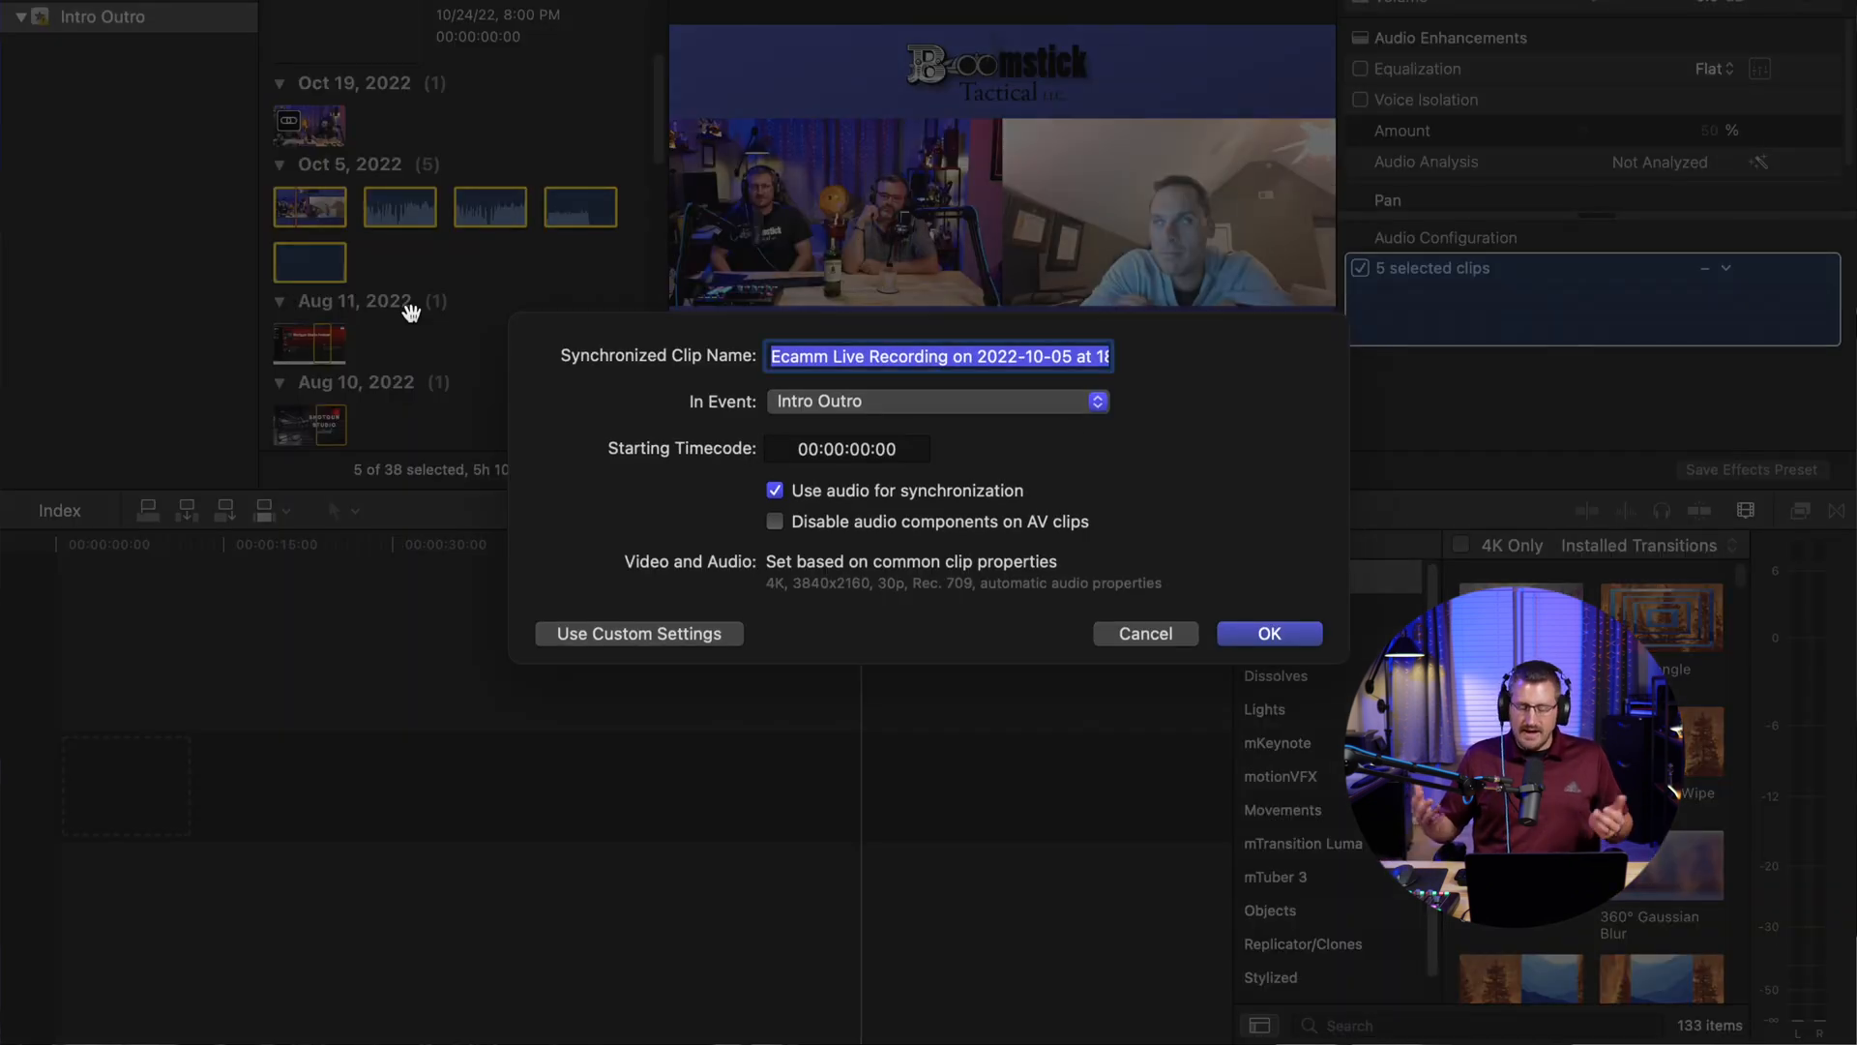
{"action": "type", "text": "Ma"}
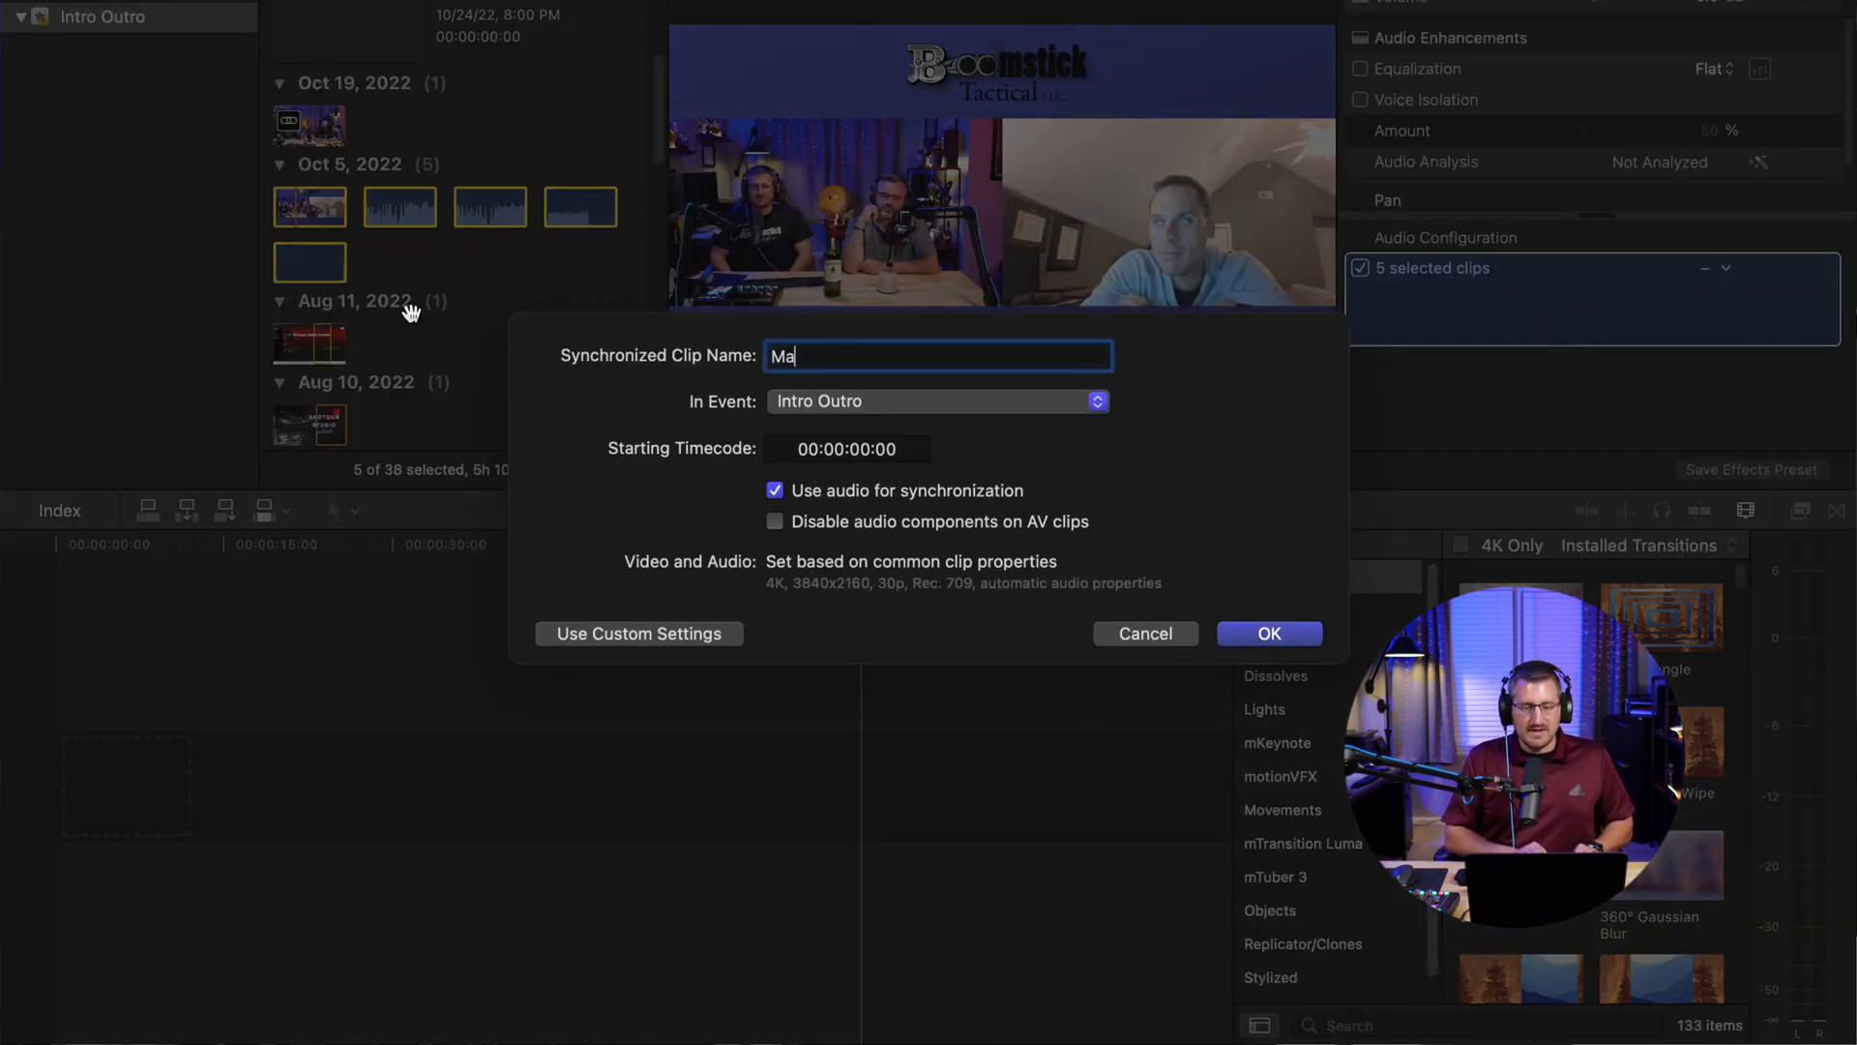
{"action": "type", "text": "in"}
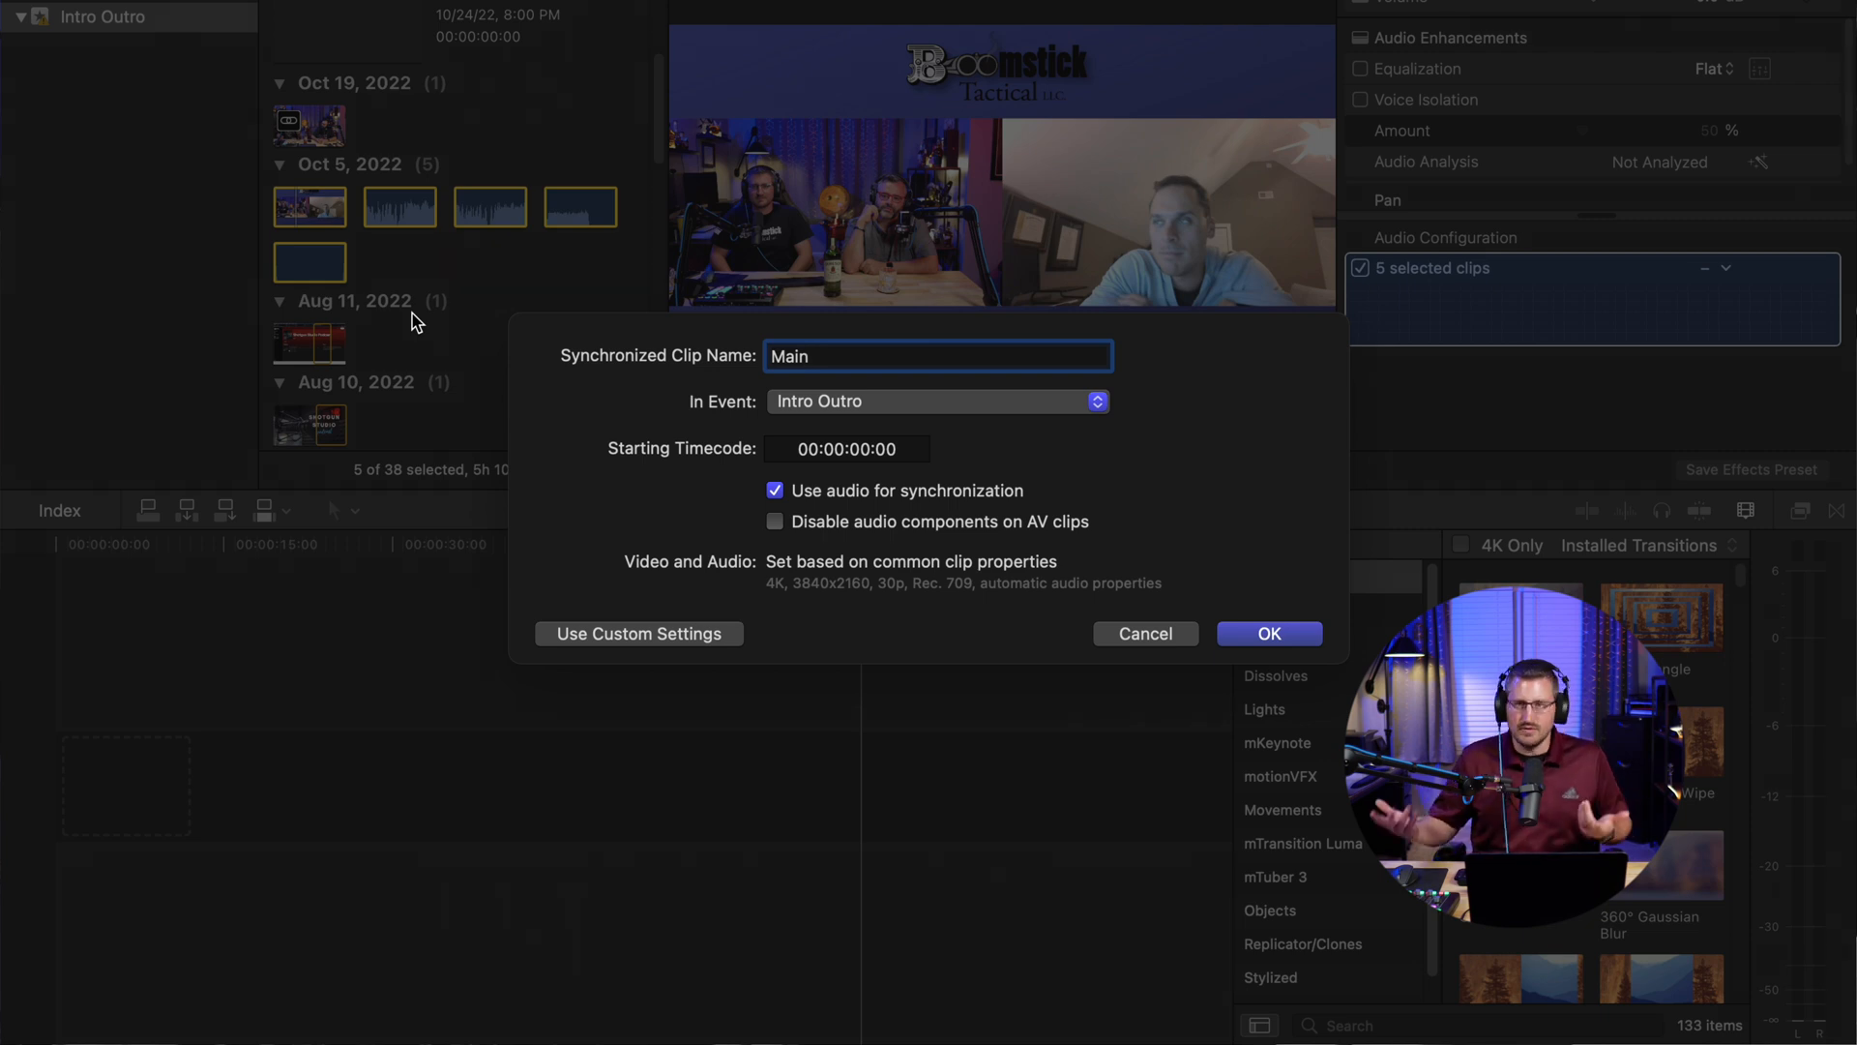
{"action": "mouse_move", "coordinate": [785, 610]}
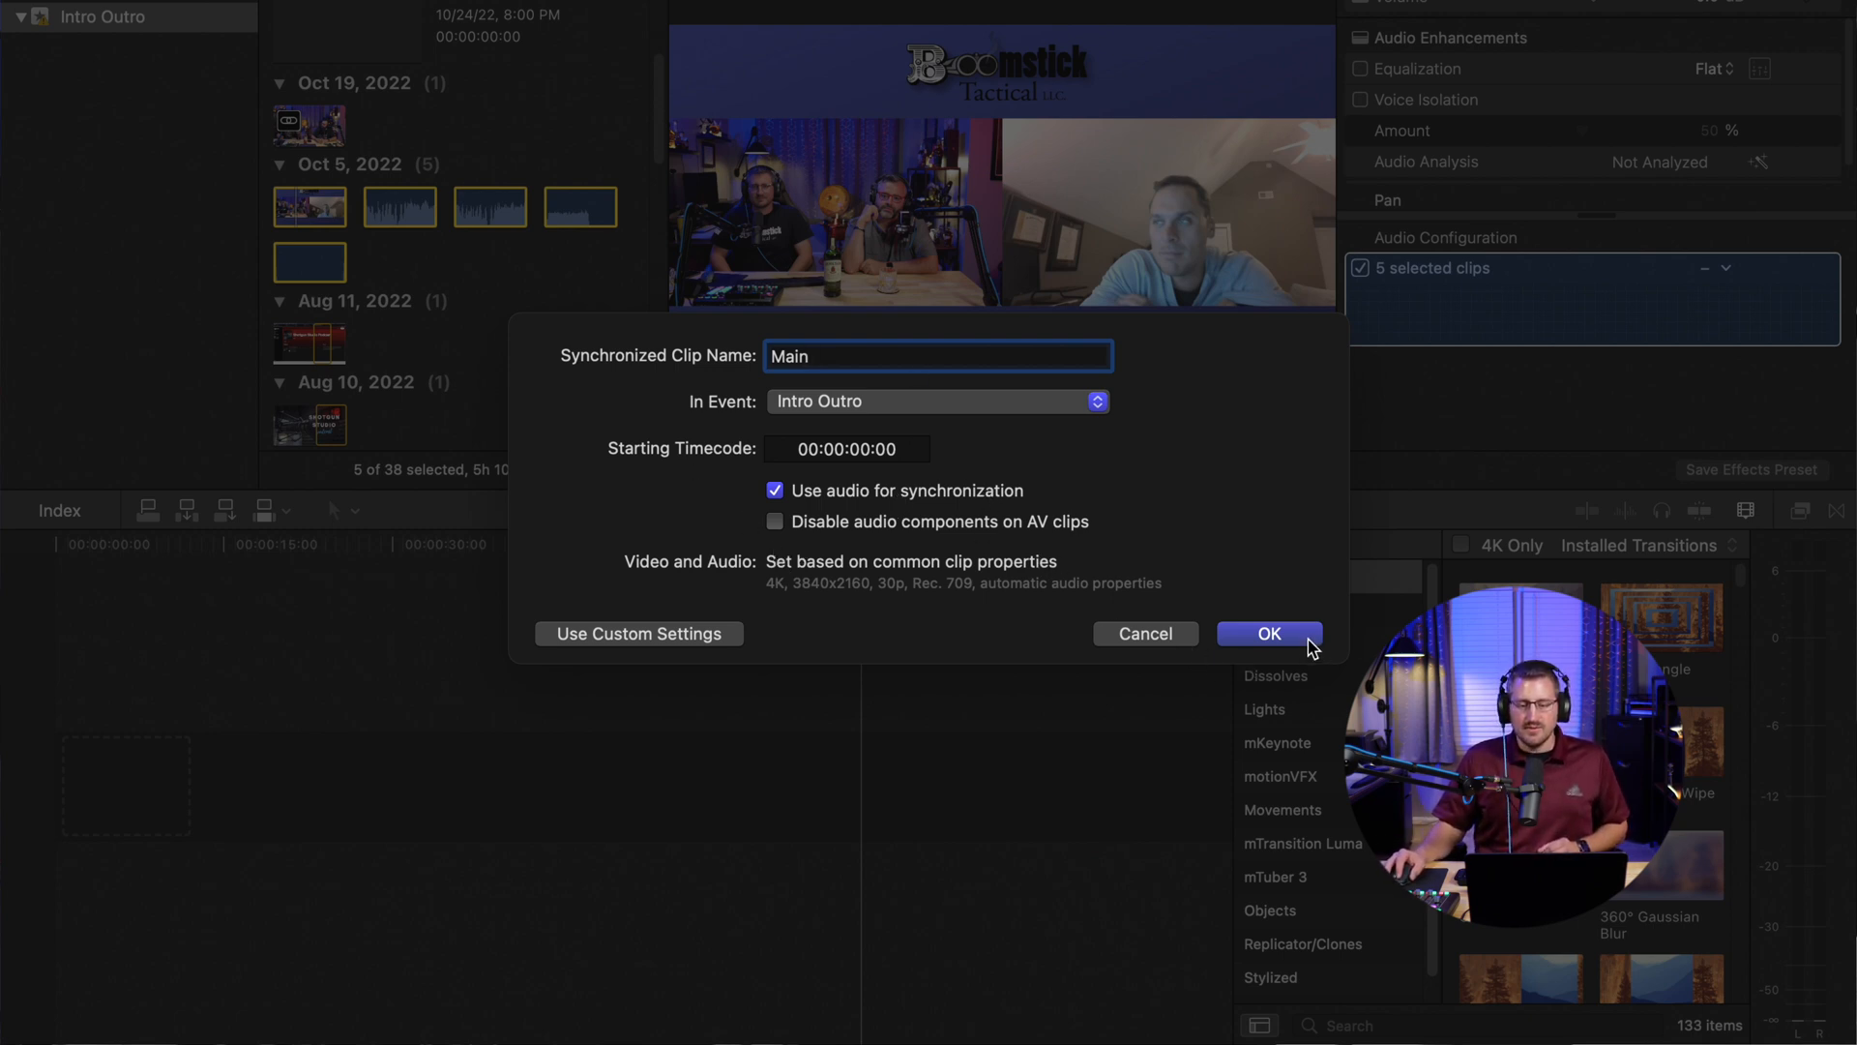
{"action": "left_click", "coordinate": [1269, 633]}
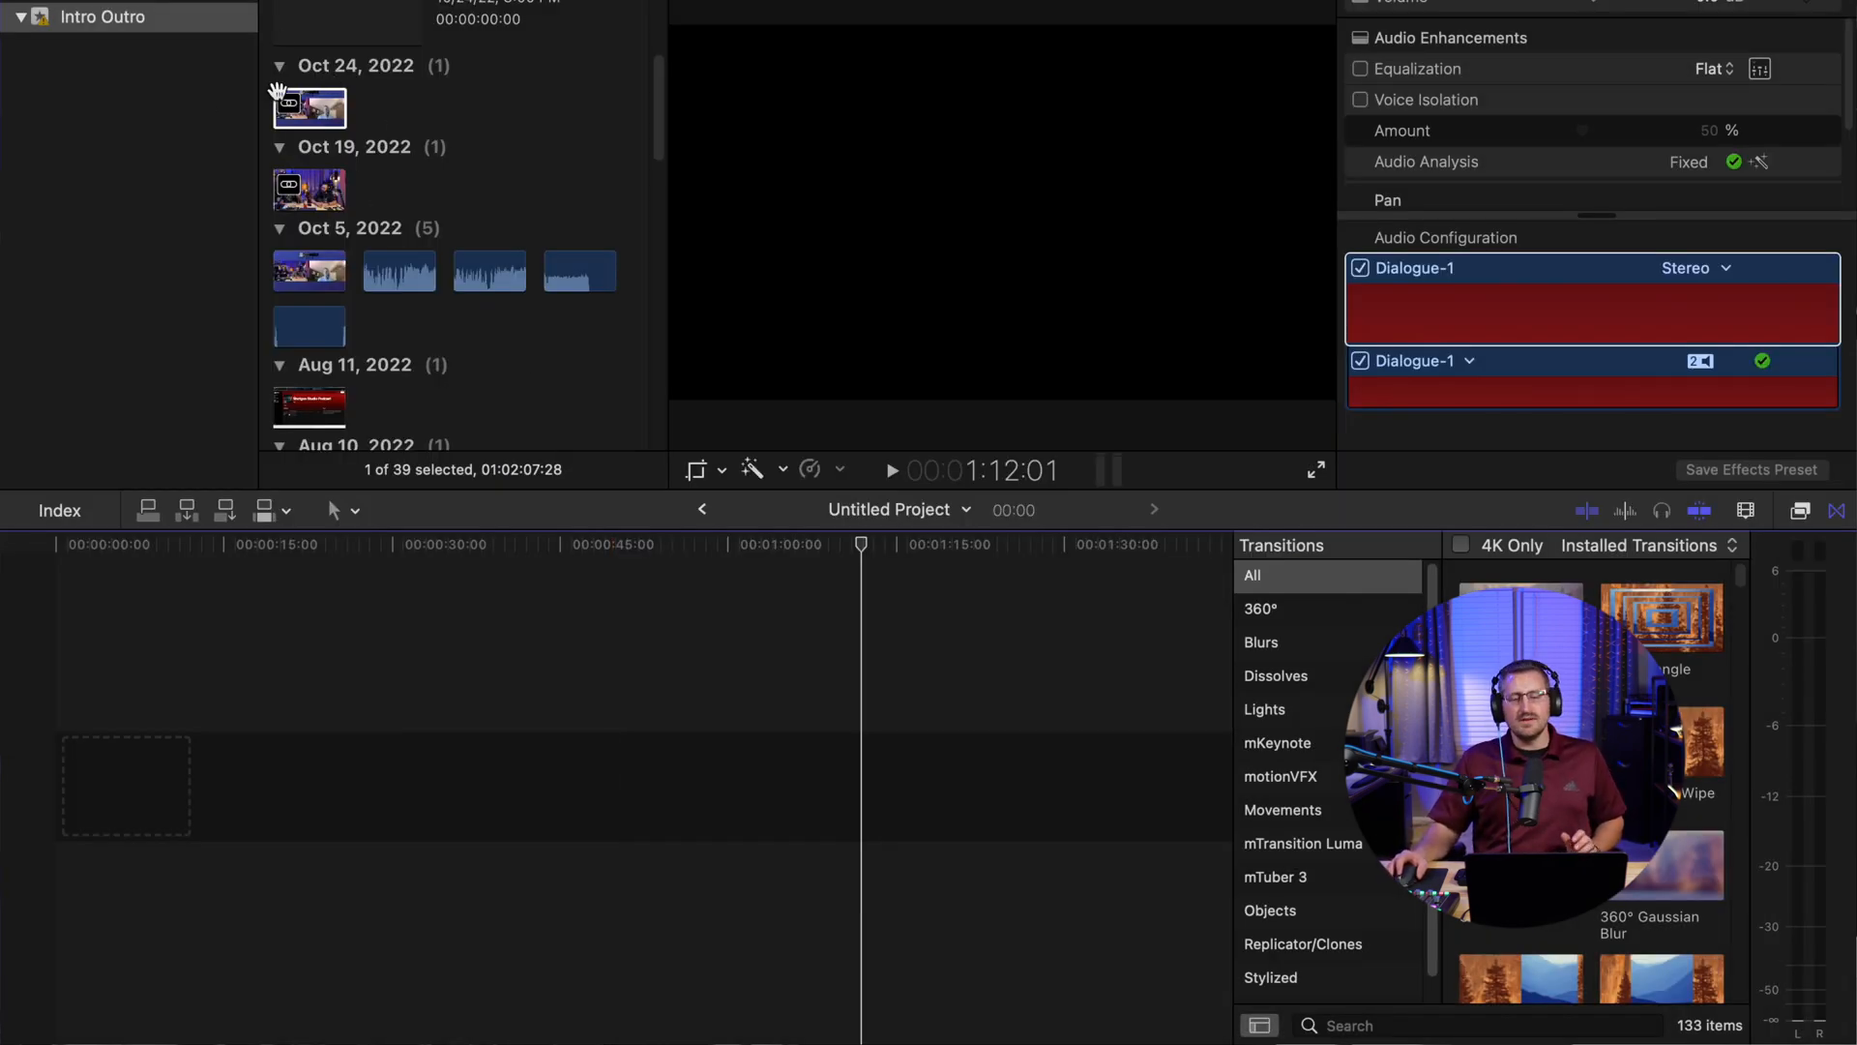
Append the synchronized Main clip to the empty Untitled Project timeline
{"action": "left_click", "coordinate": [310, 106]}
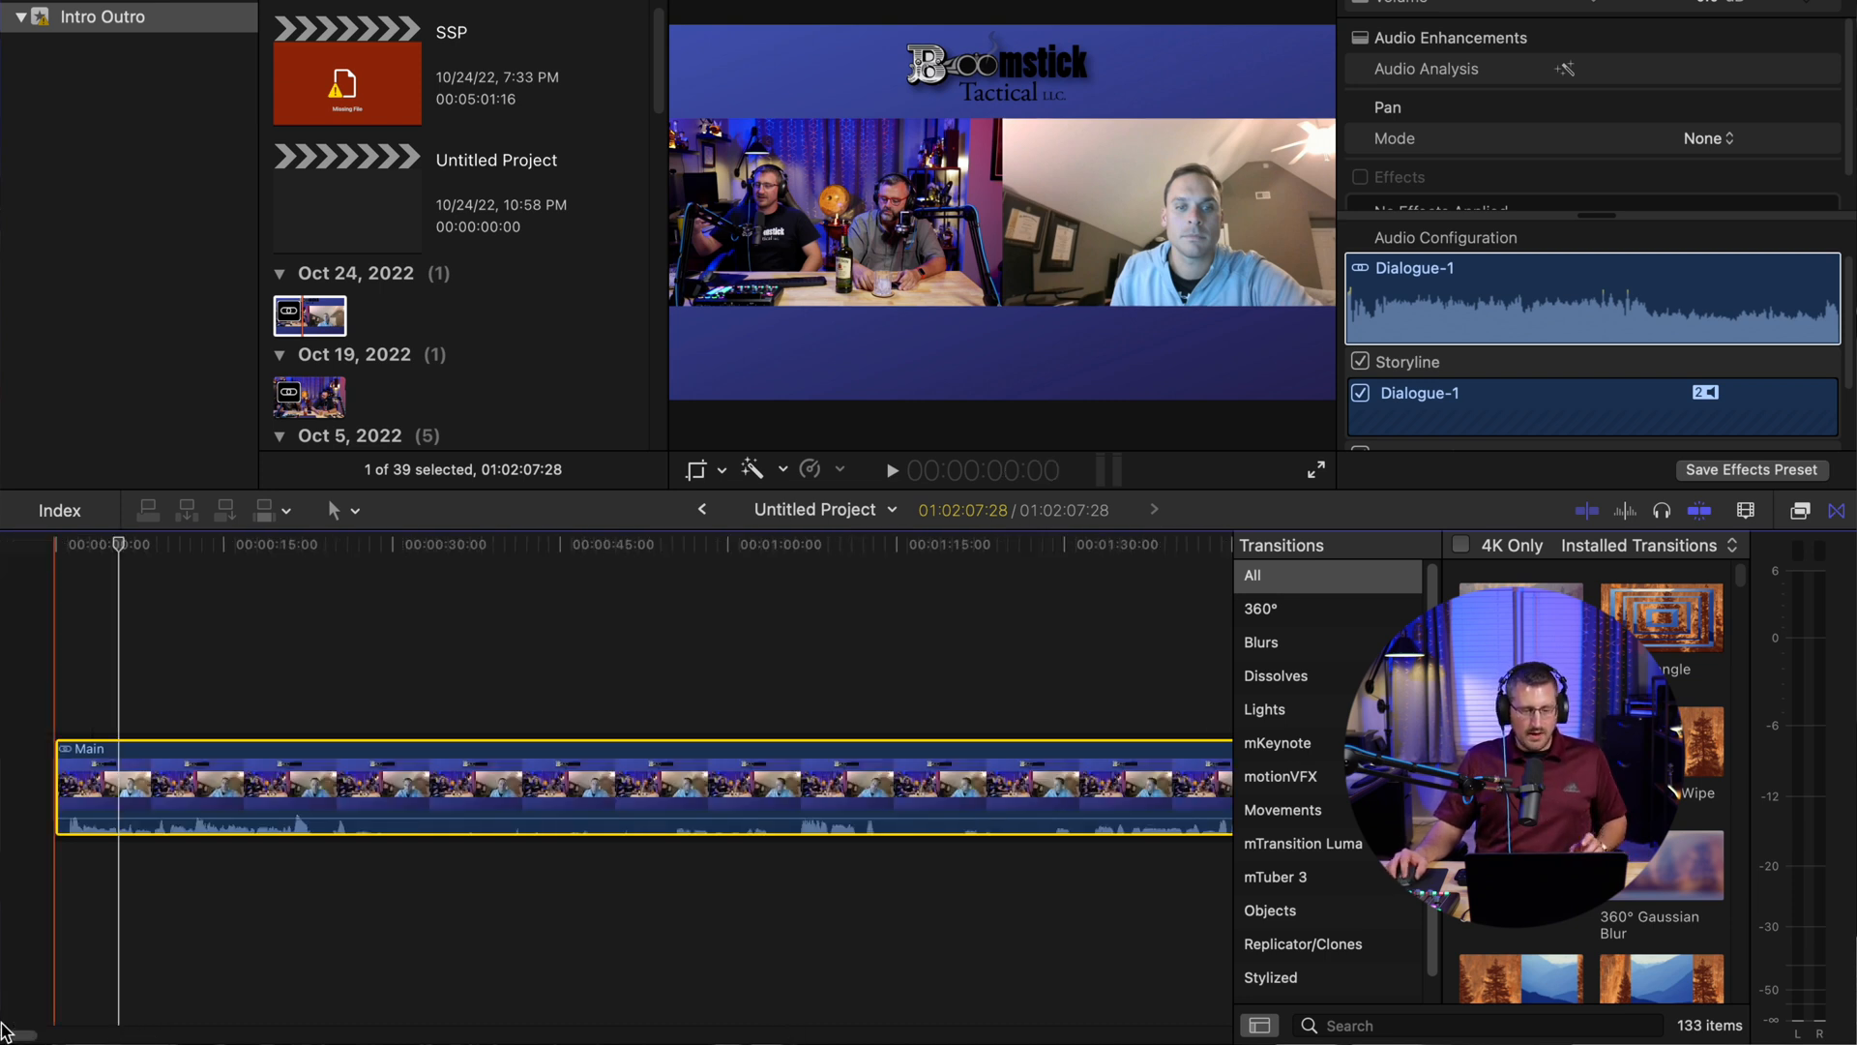
Open Main in the timeline to reveal its video and four audio tracks
{"action": "left_click", "coordinate": [360, 796]}
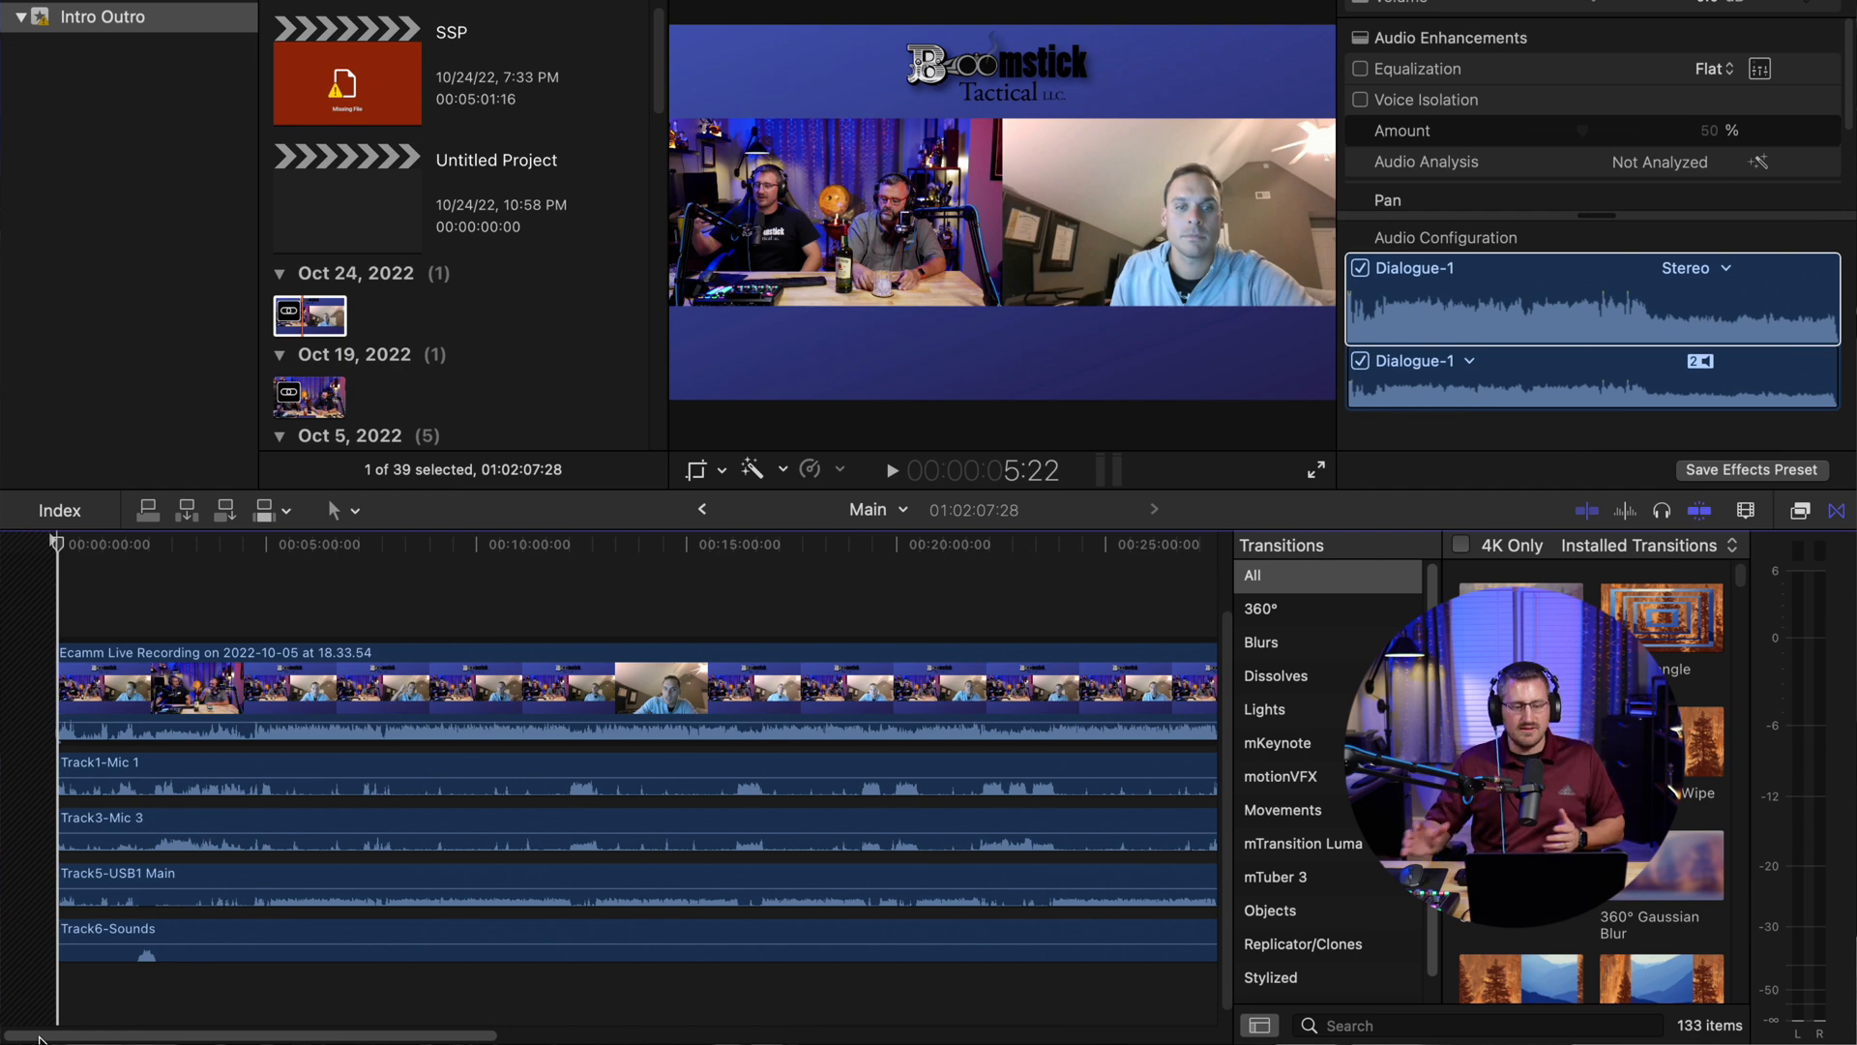
{"action": "left_click", "coordinate": [608, 692]}
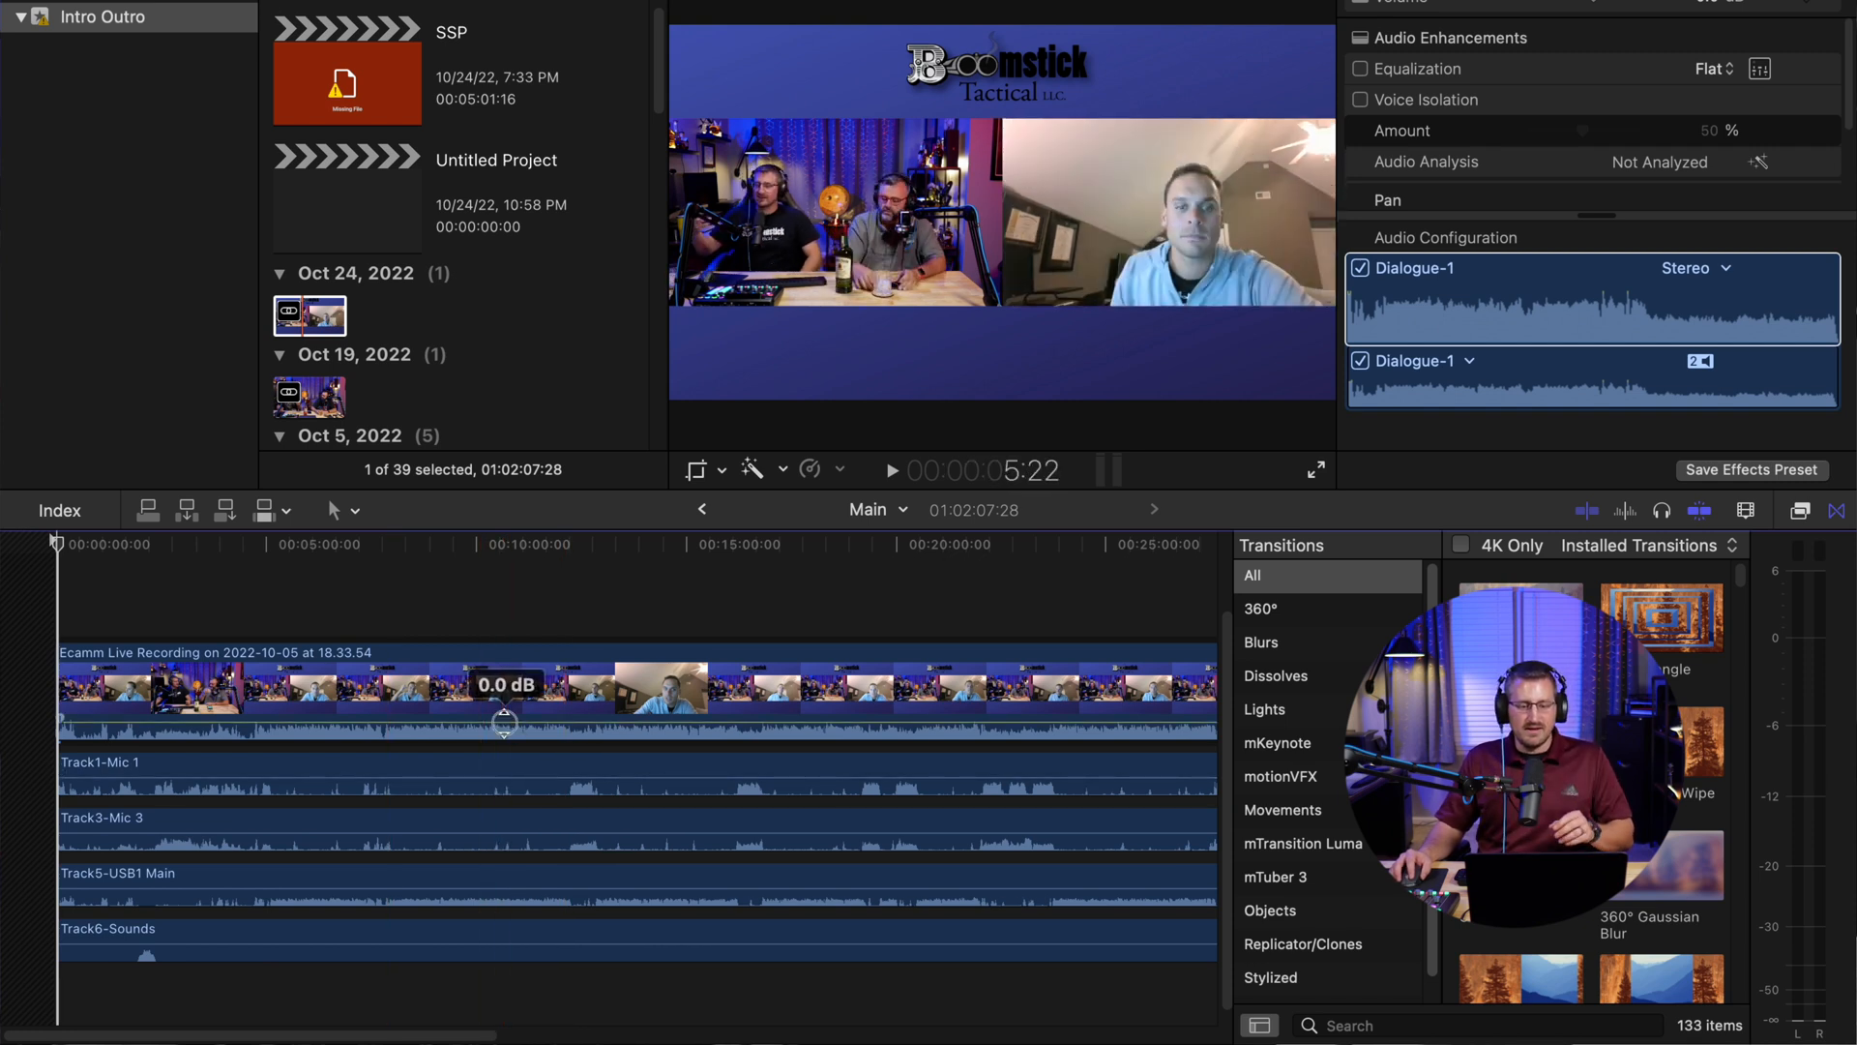
Skim through Main's tracks to confirm sync, then return to the project timeline
{"action": "left_click_drag", "start_coordinate": [503, 685], "coordinate": [495, 747]}
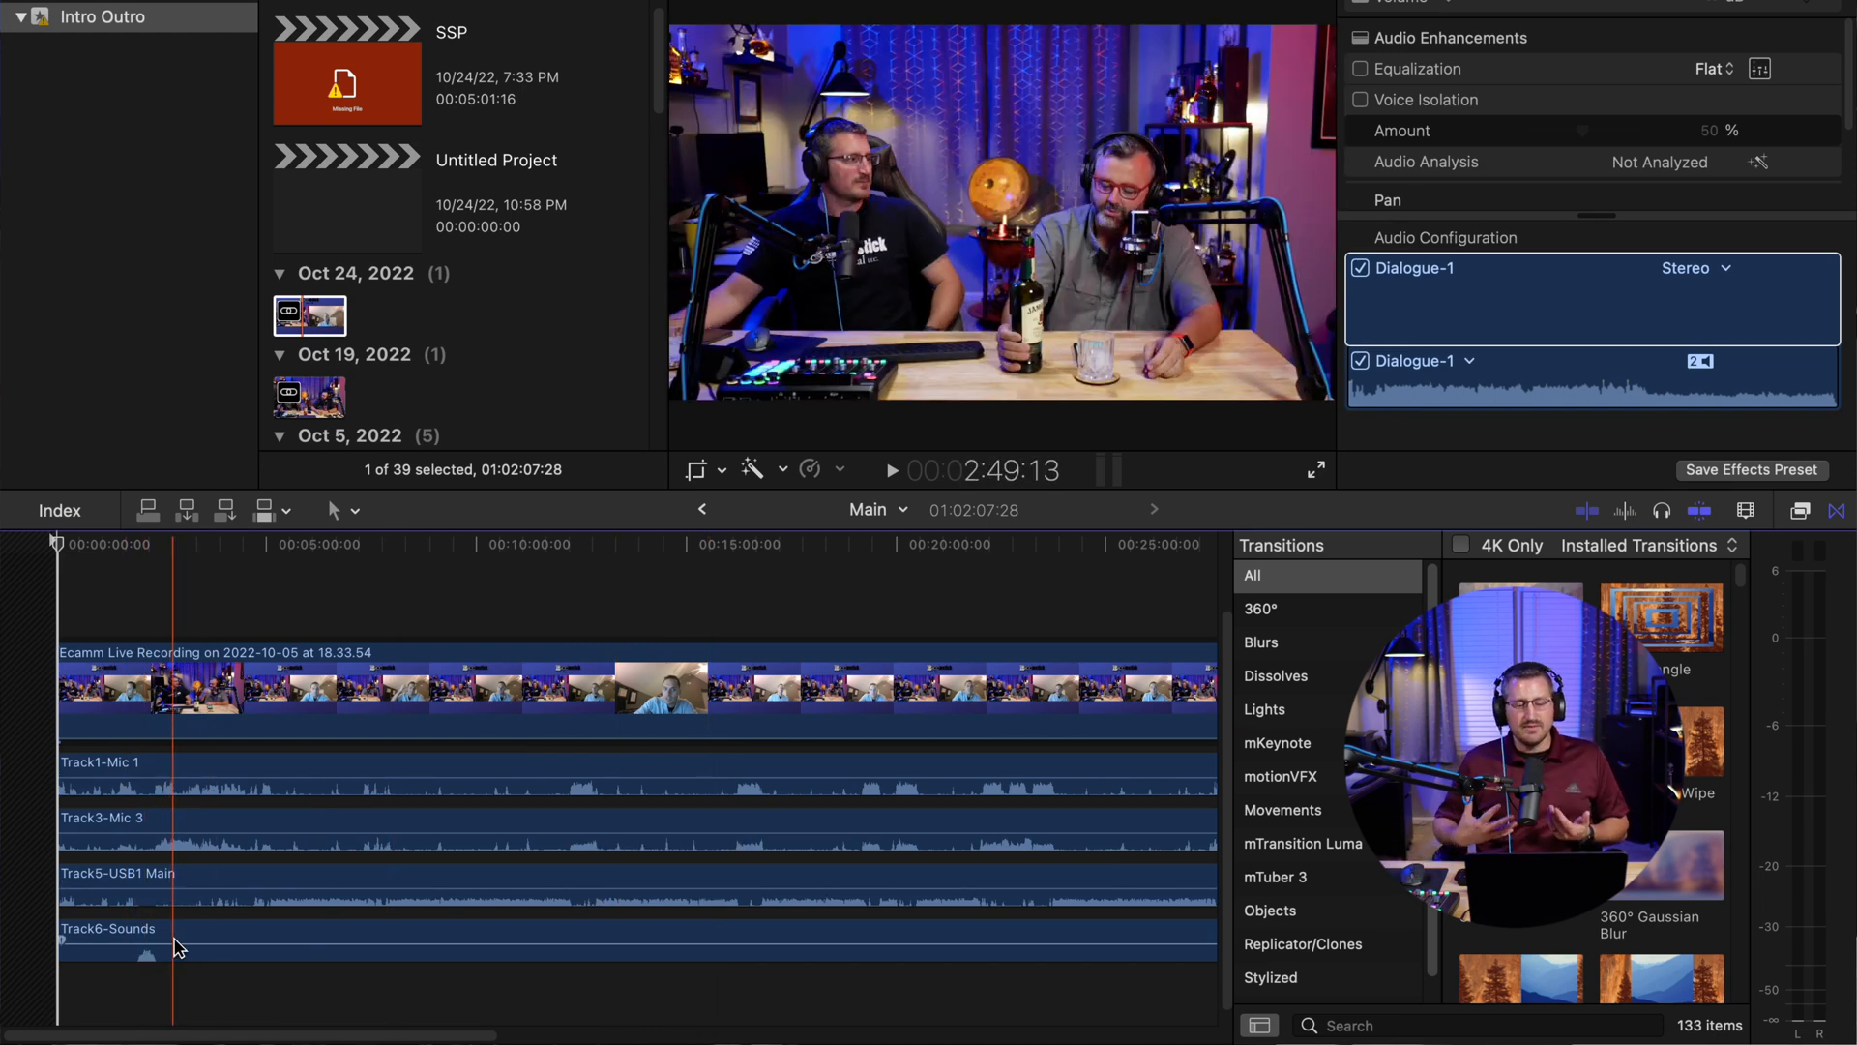
{"action": "left_click", "coordinate": [511, 766]}
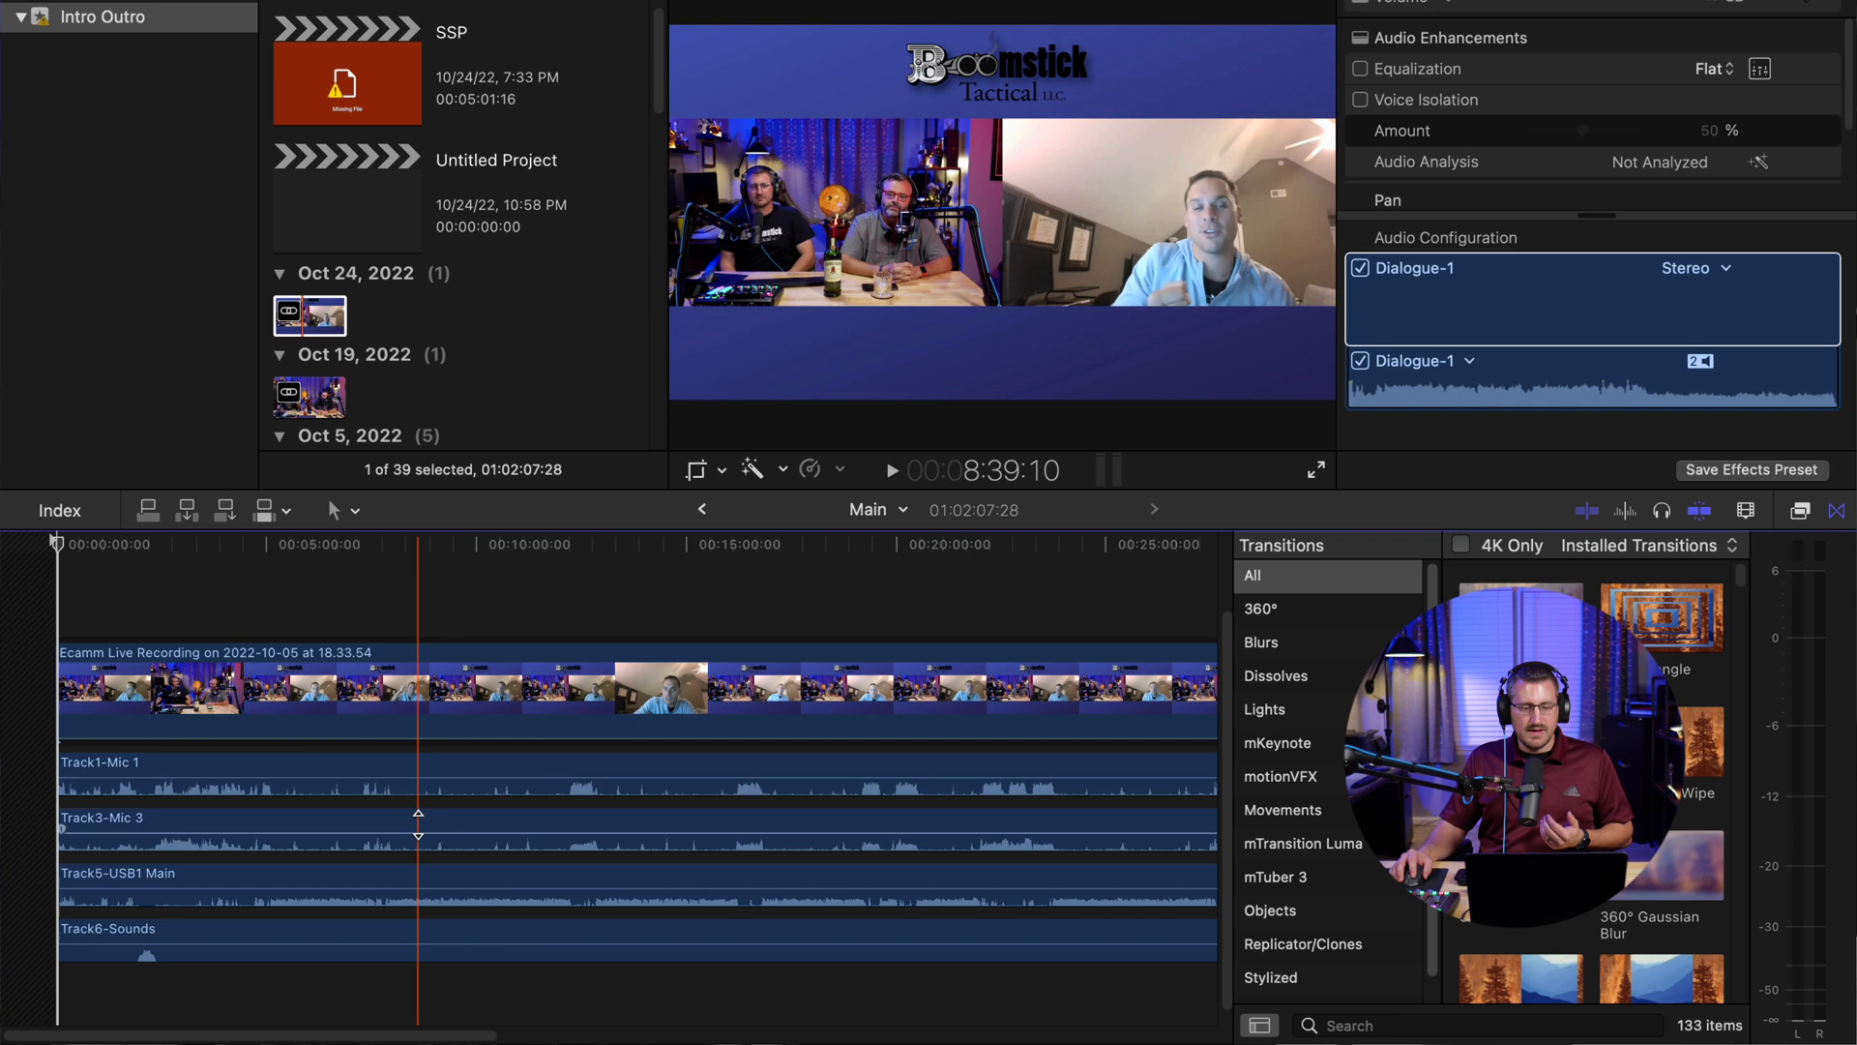
{"action": "left_click", "coordinate": [950, 770]}
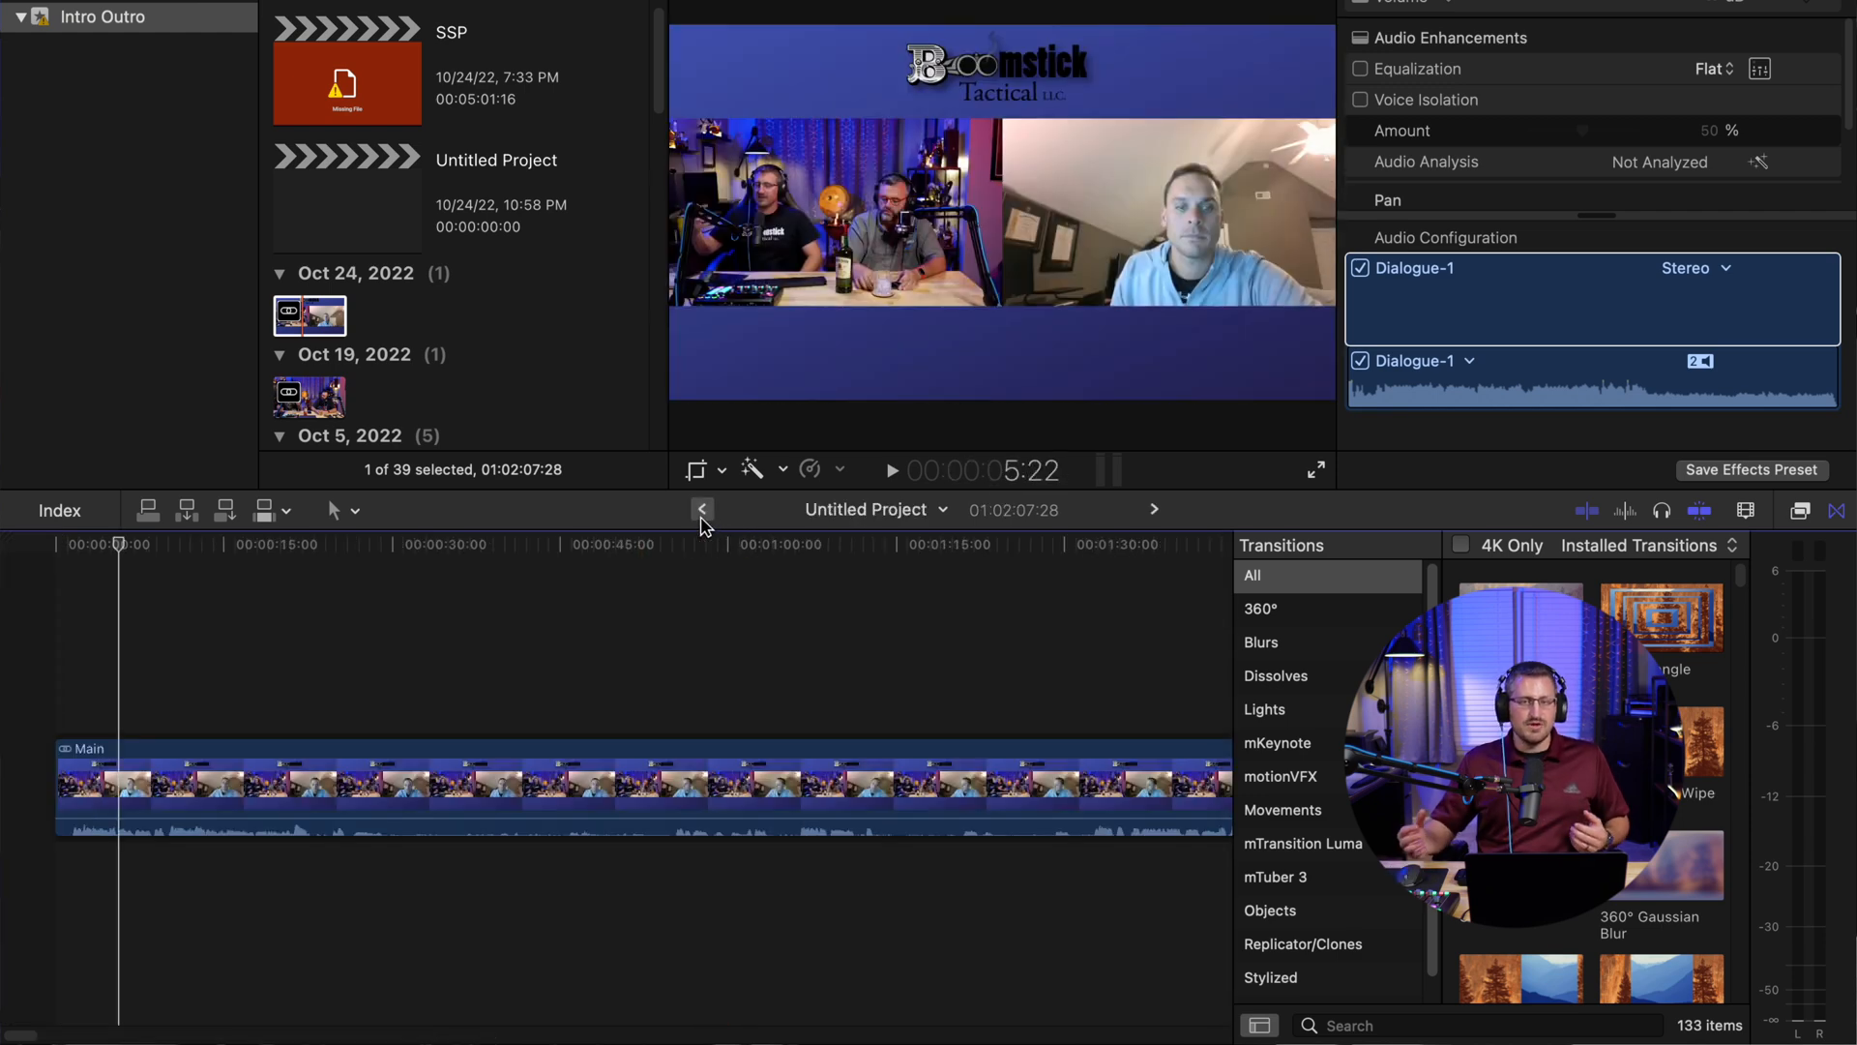
Reopen Main and trim the first couple of minutes from all tracks at the show's start
{"action": "left_click", "coordinate": [605, 571]}
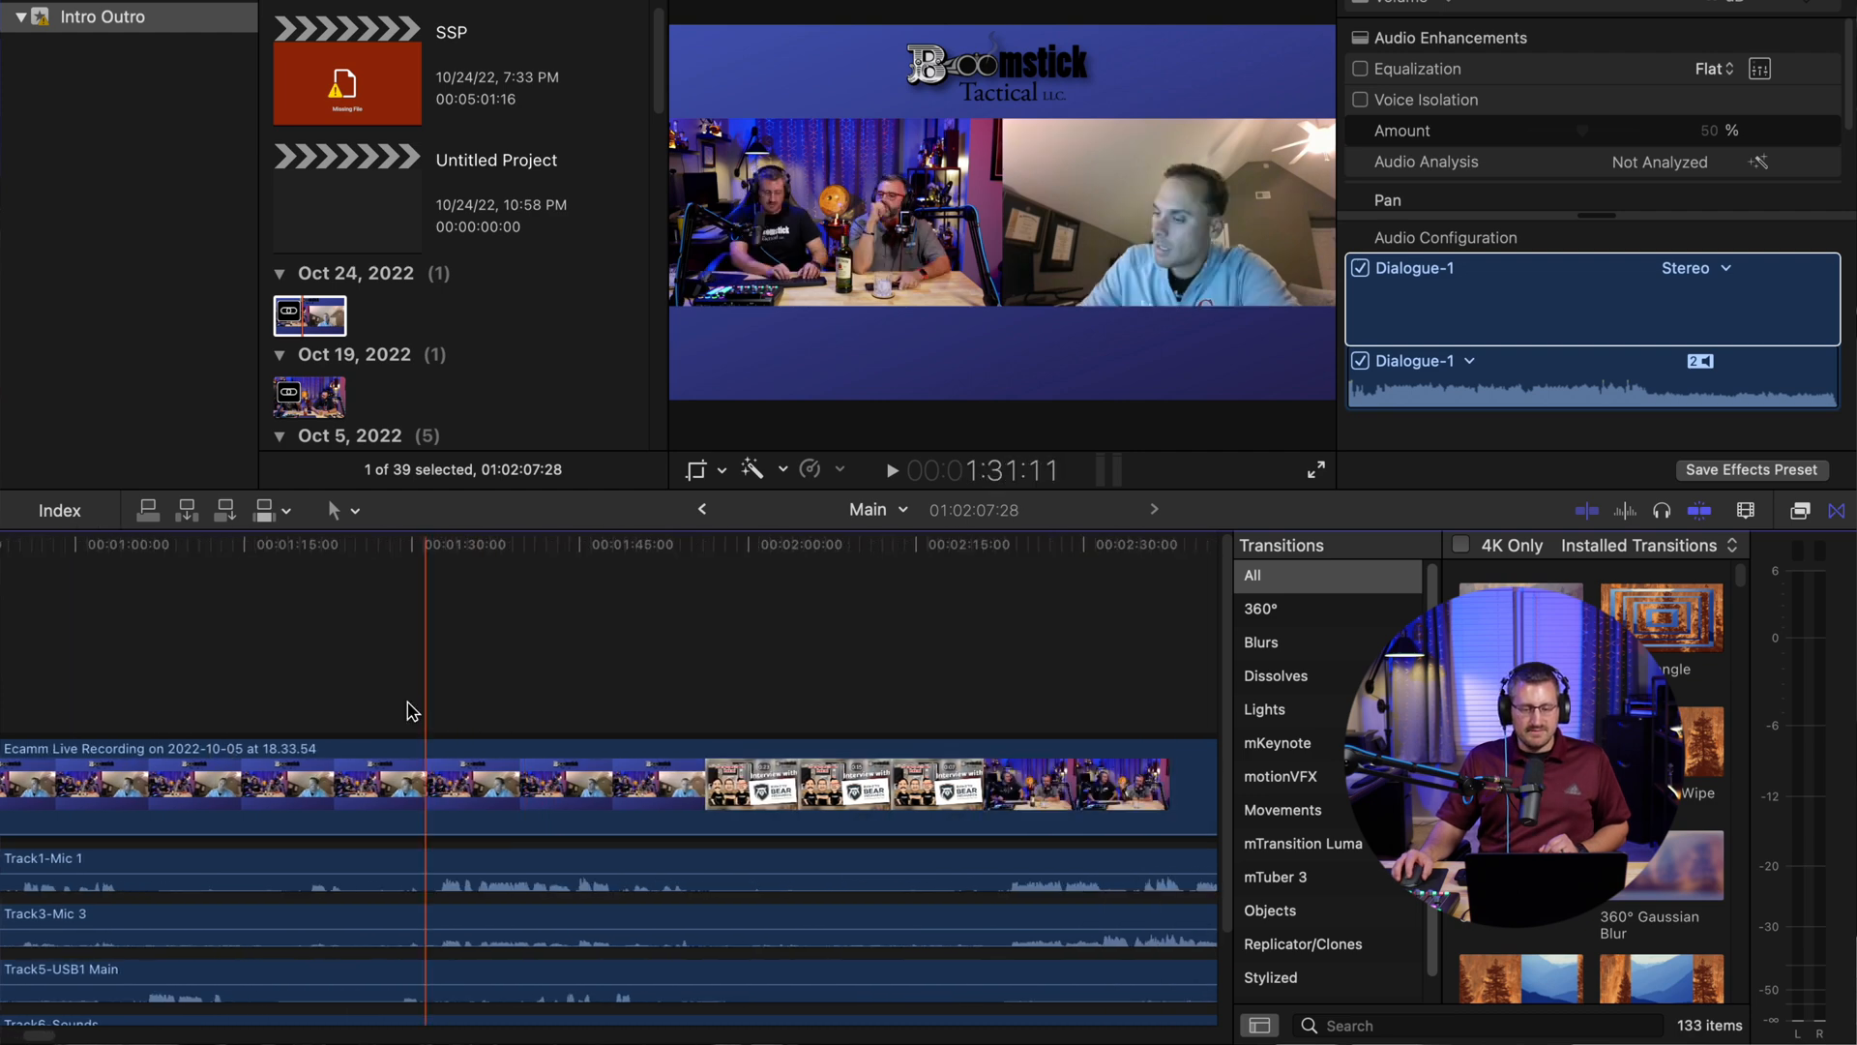
{"action": "left_click", "coordinate": [714, 728]}
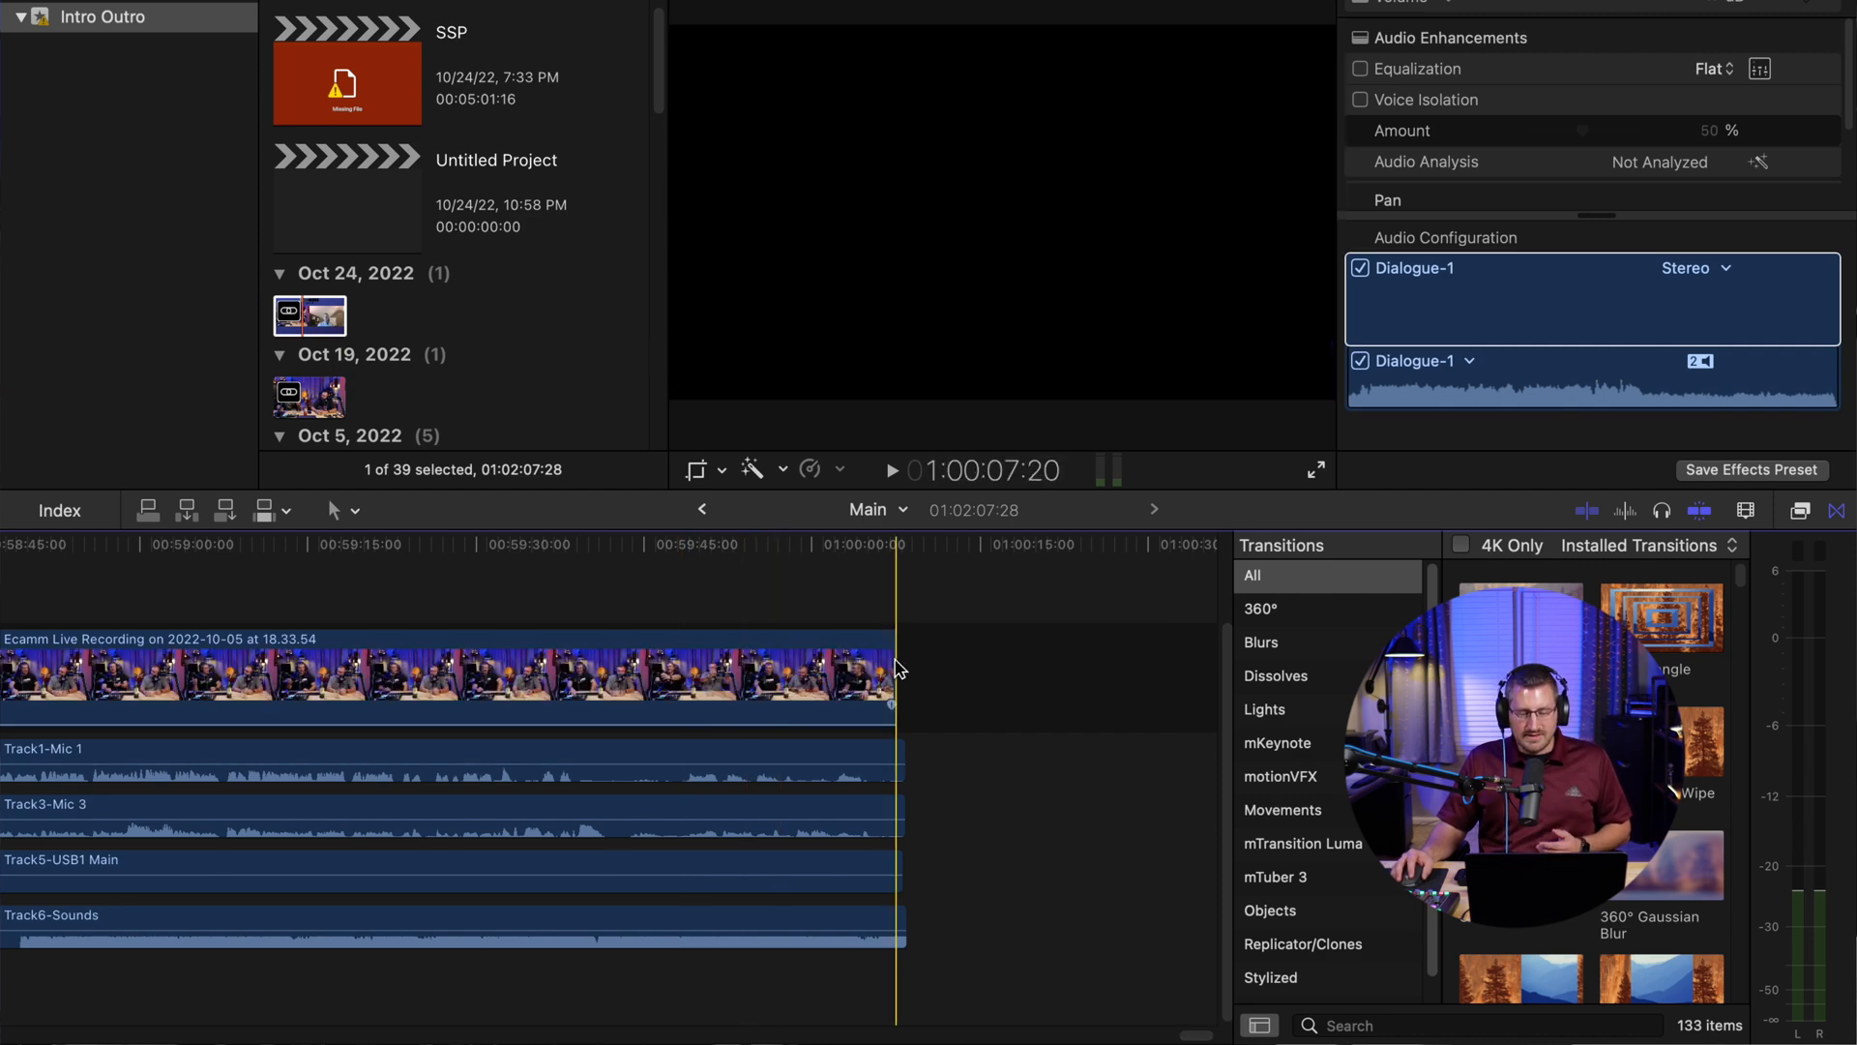
{"action": "mouse_move", "coordinate": [898, 774]}
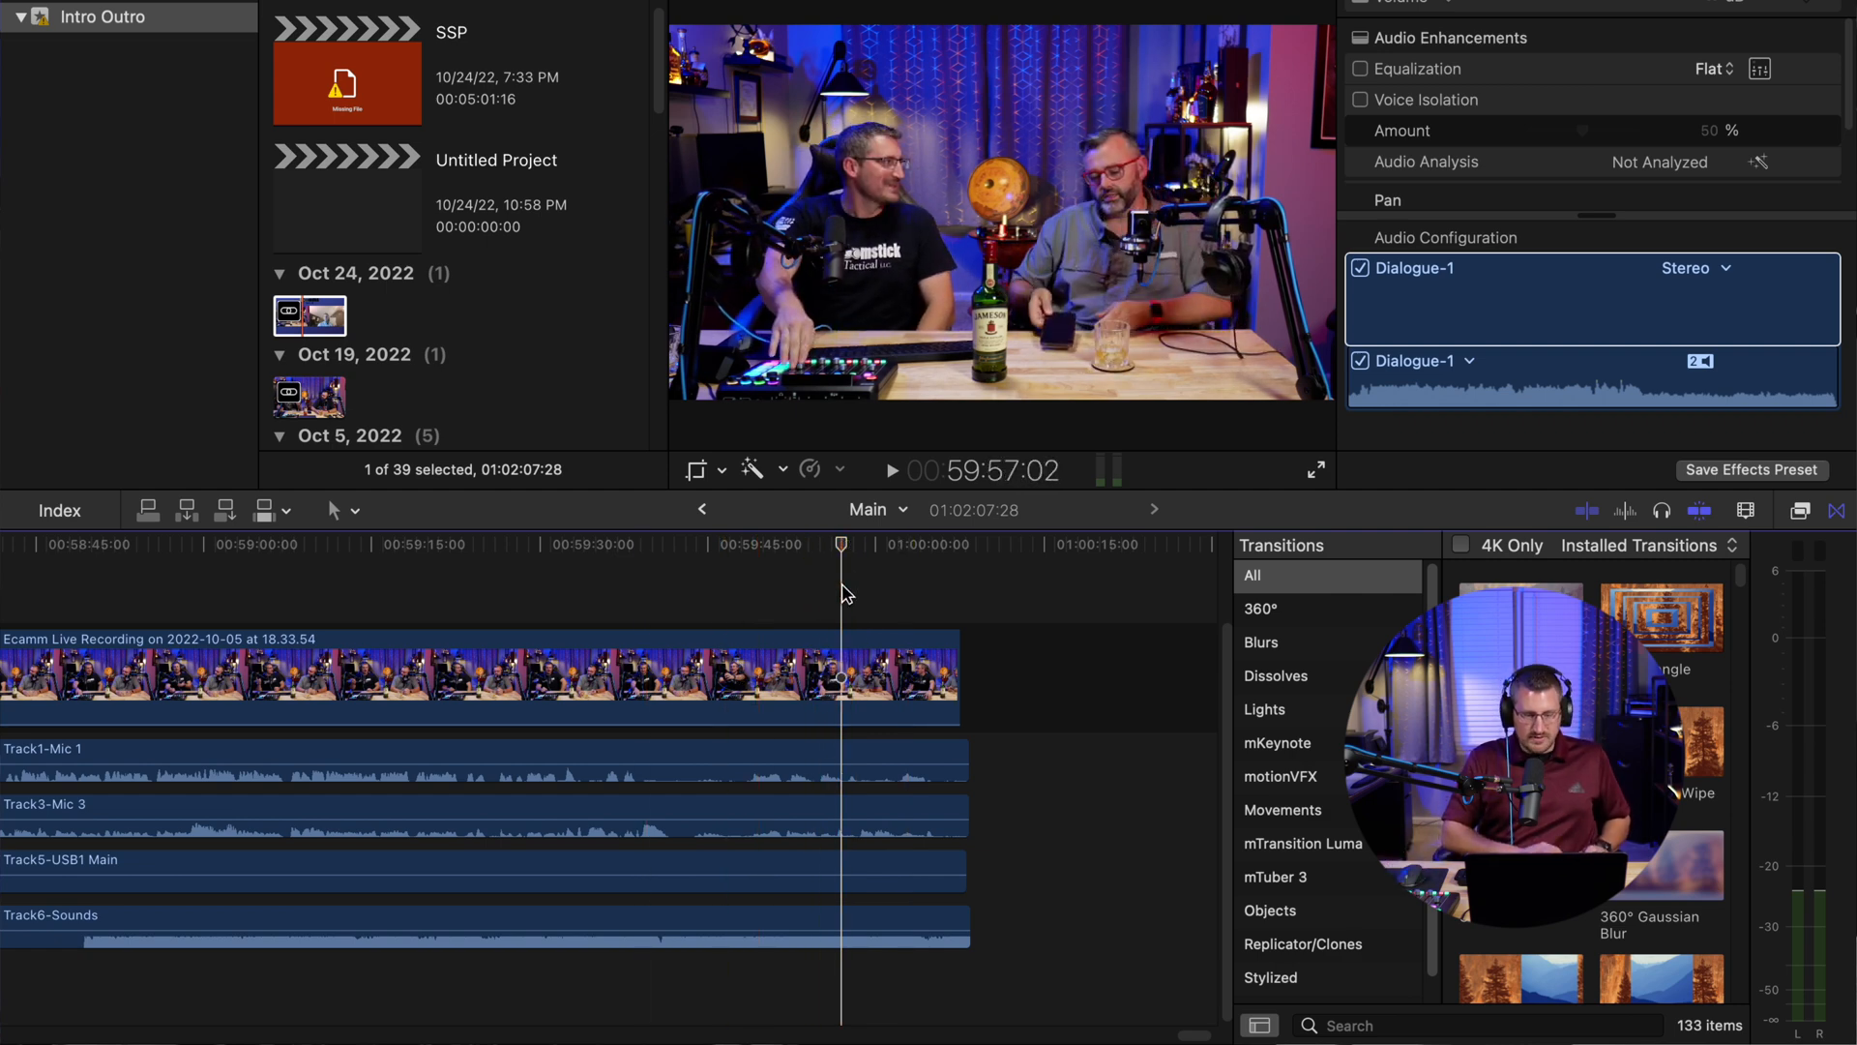
Trim all tracks at the end point so Main runs 59:54:02, then return to the project
{"action": "left_click", "coordinate": [906, 679]}
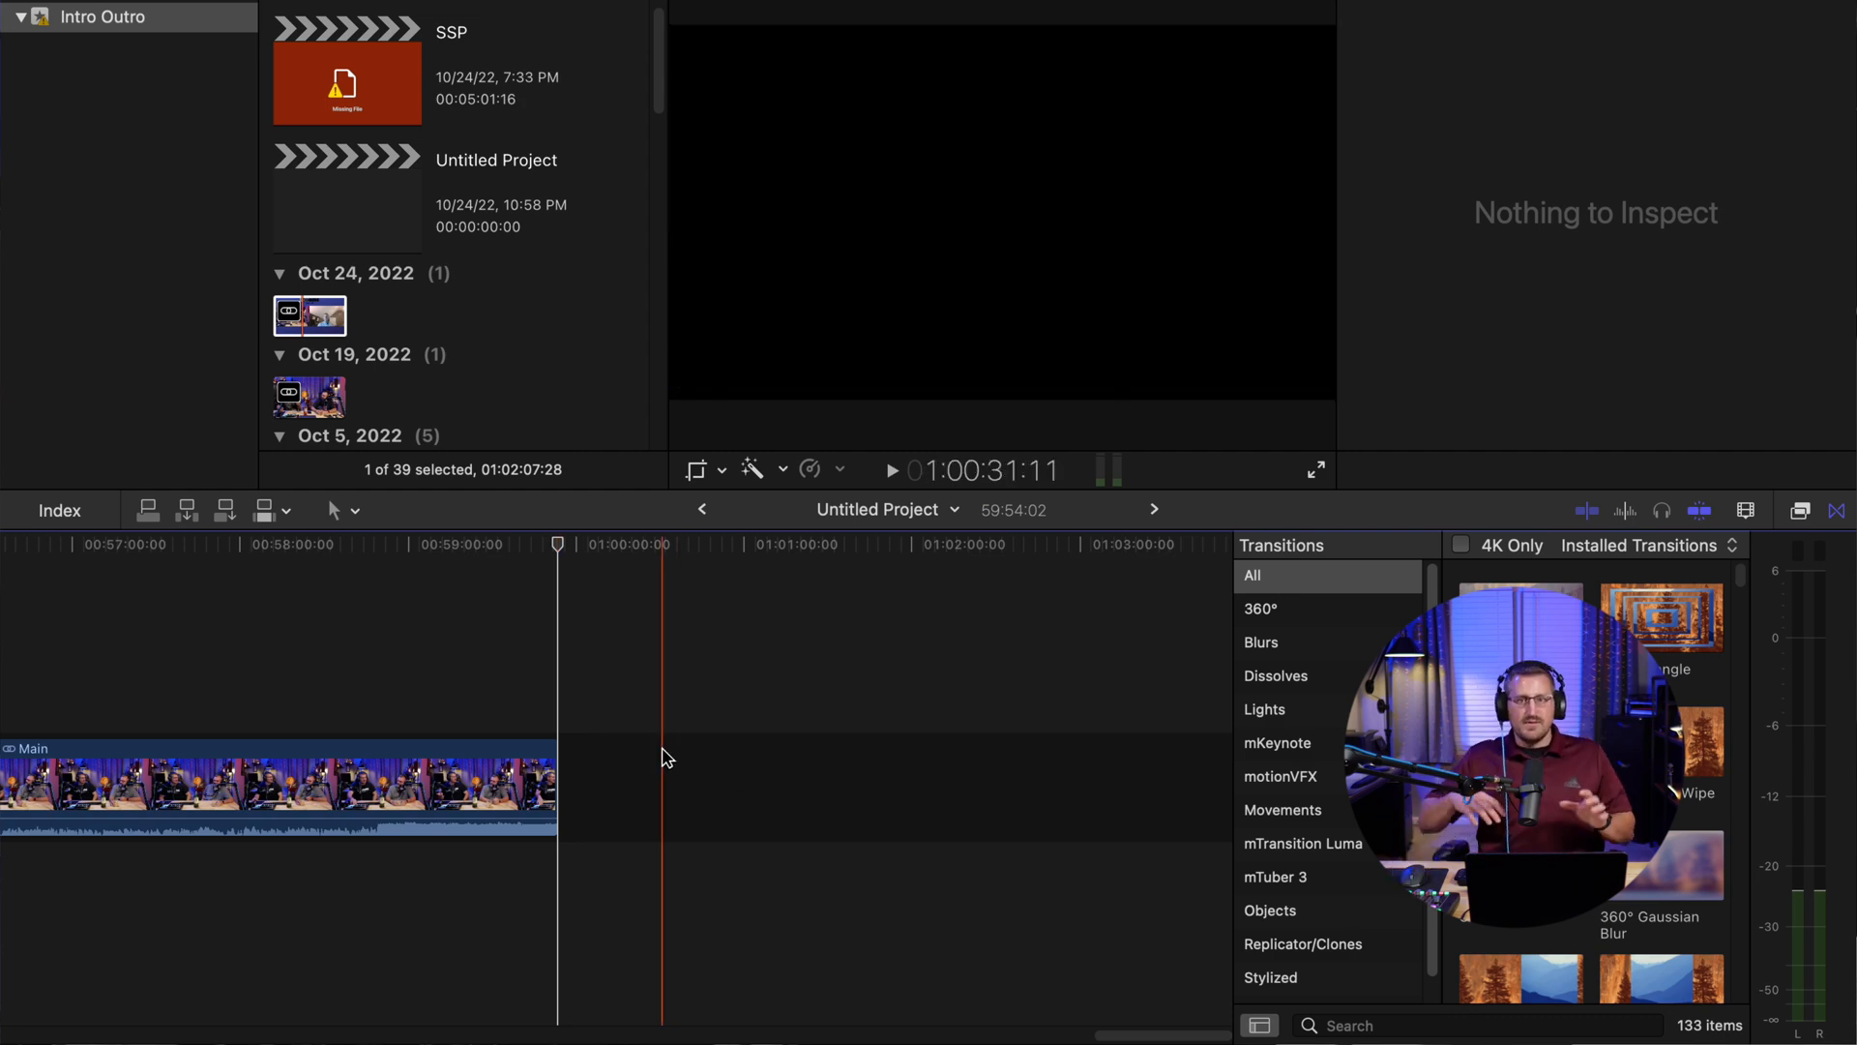
{"action": "left_click", "coordinate": [383, 799]}
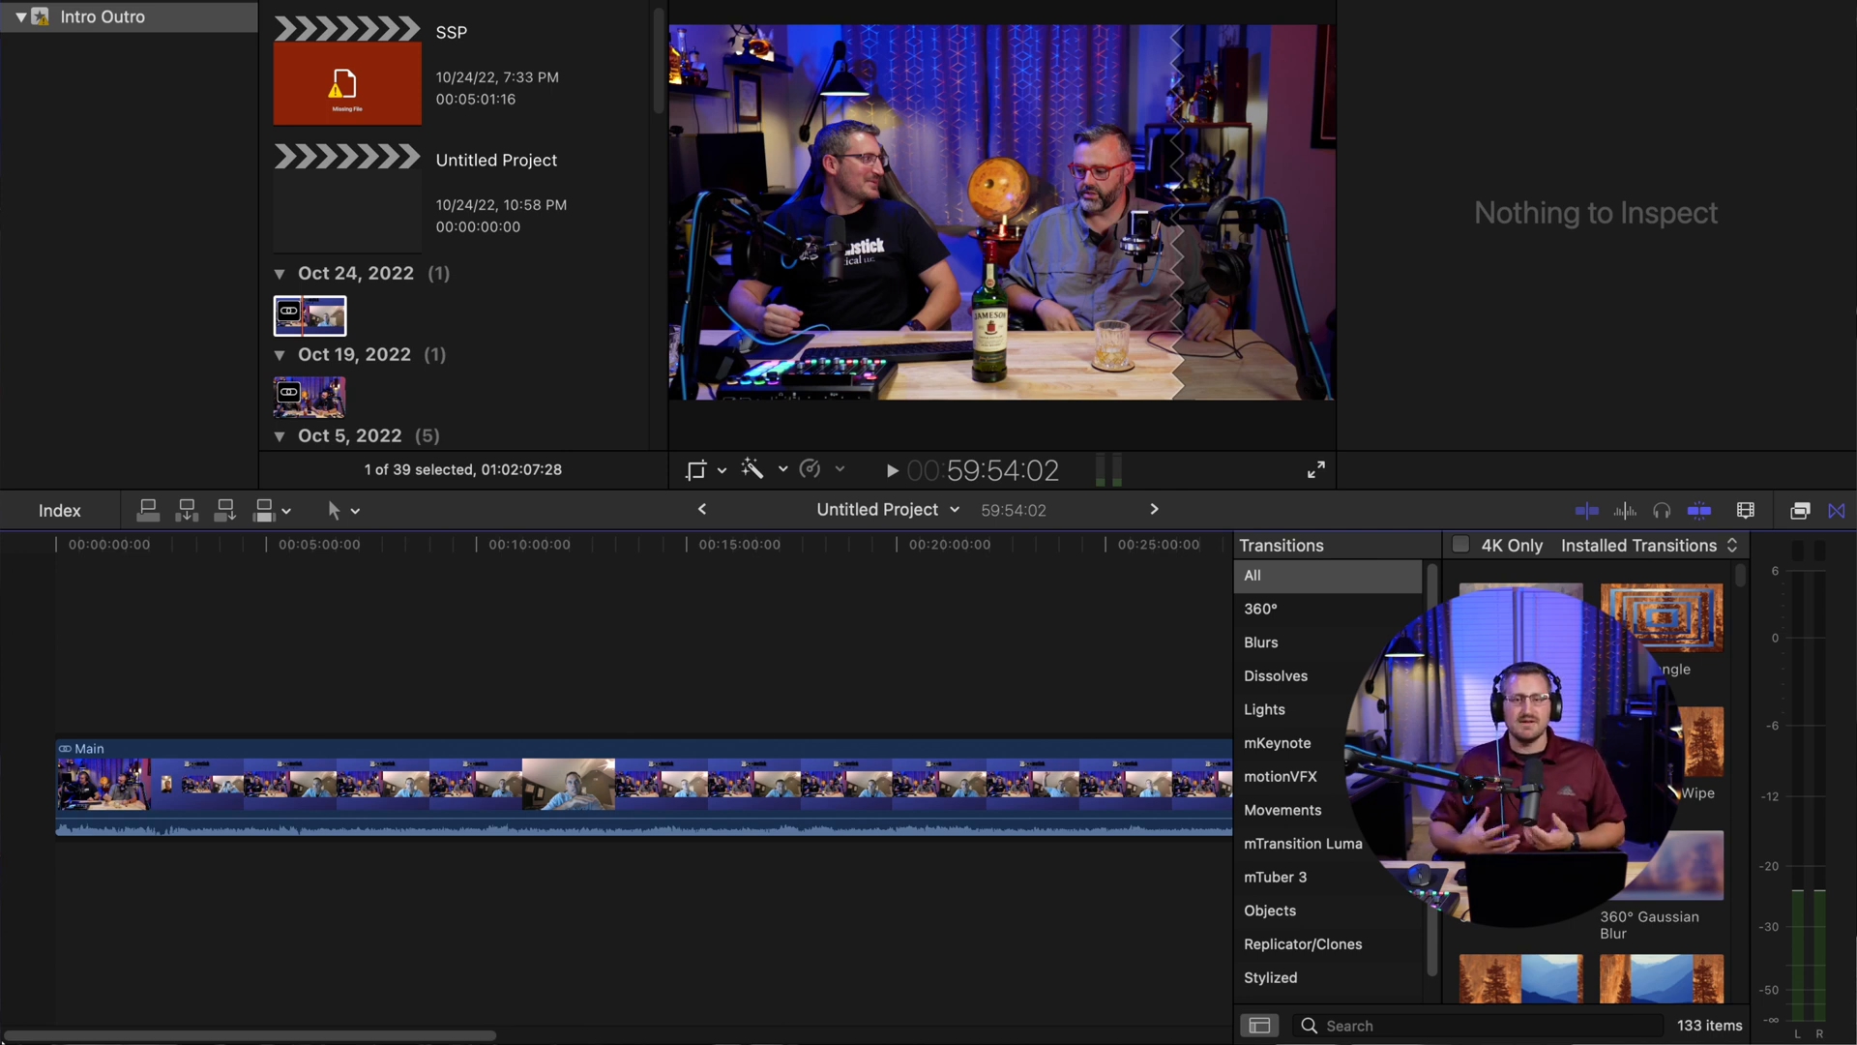
{"action": "left_click", "coordinate": [352, 793]}
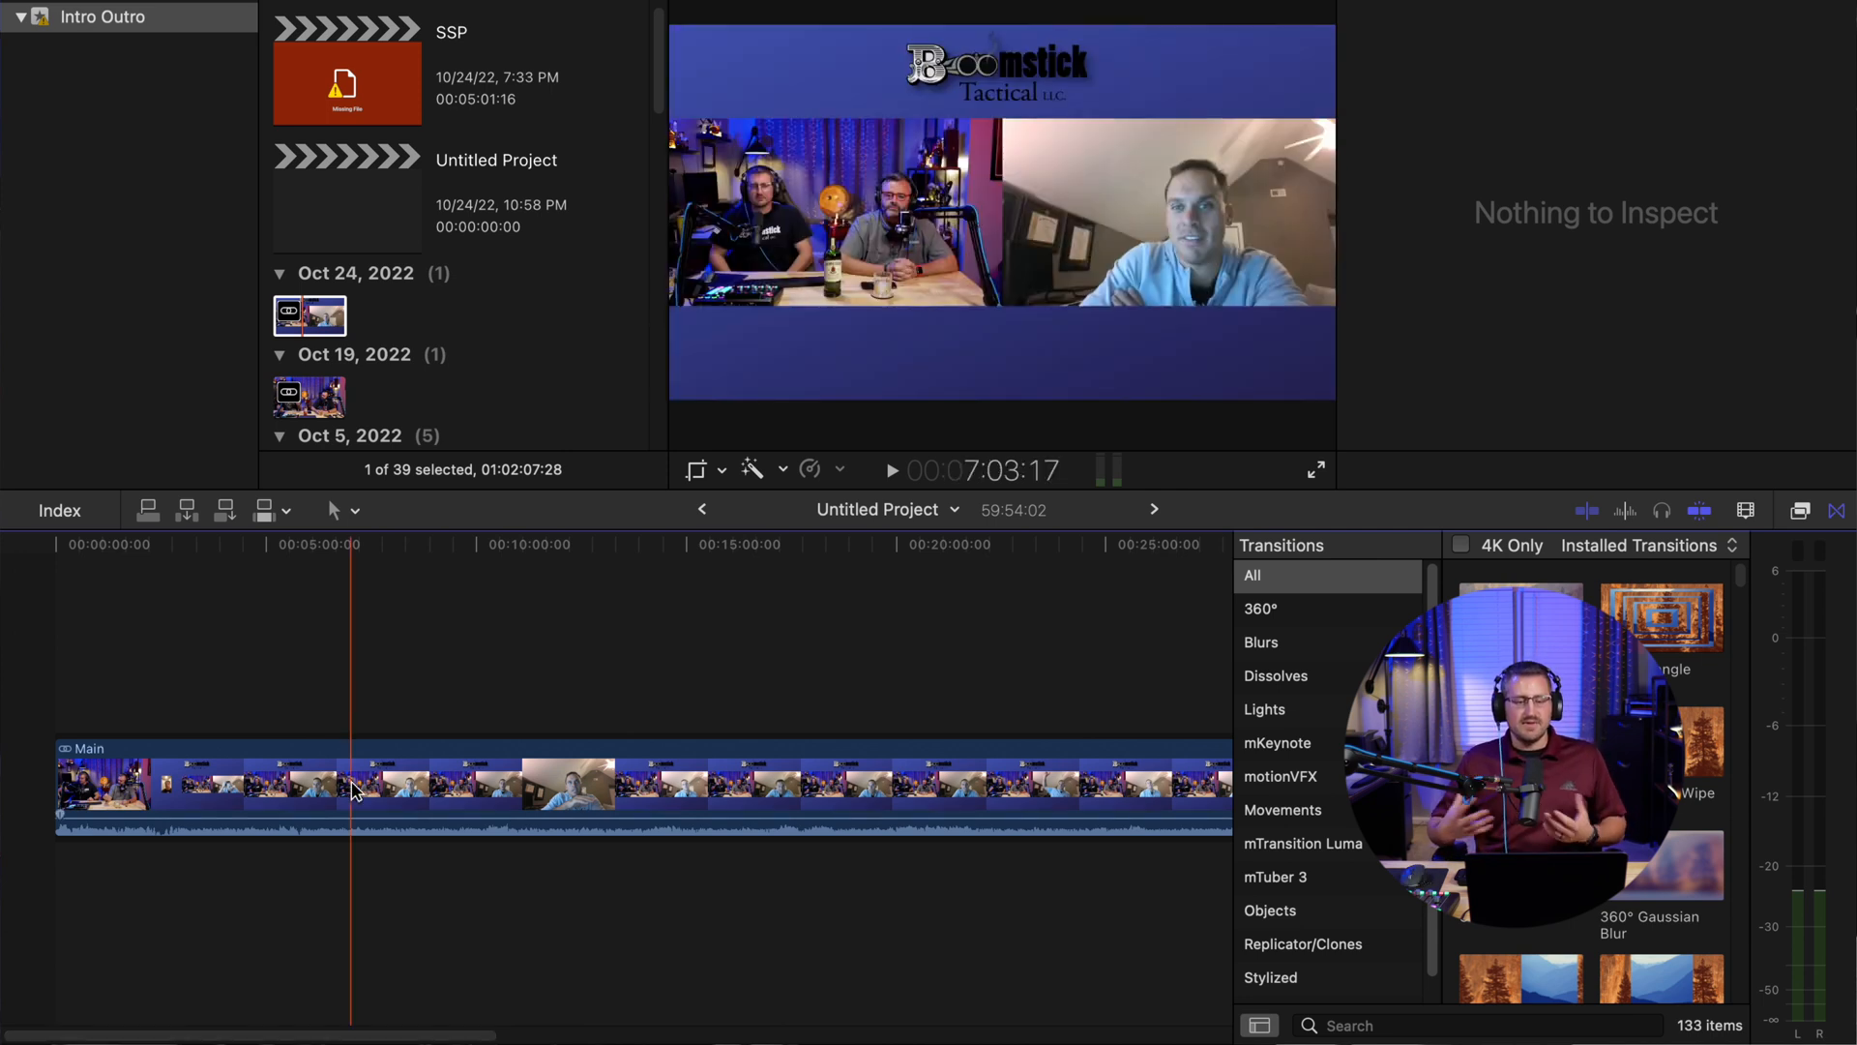
{"action": "left_click", "coordinate": [410, 786]}
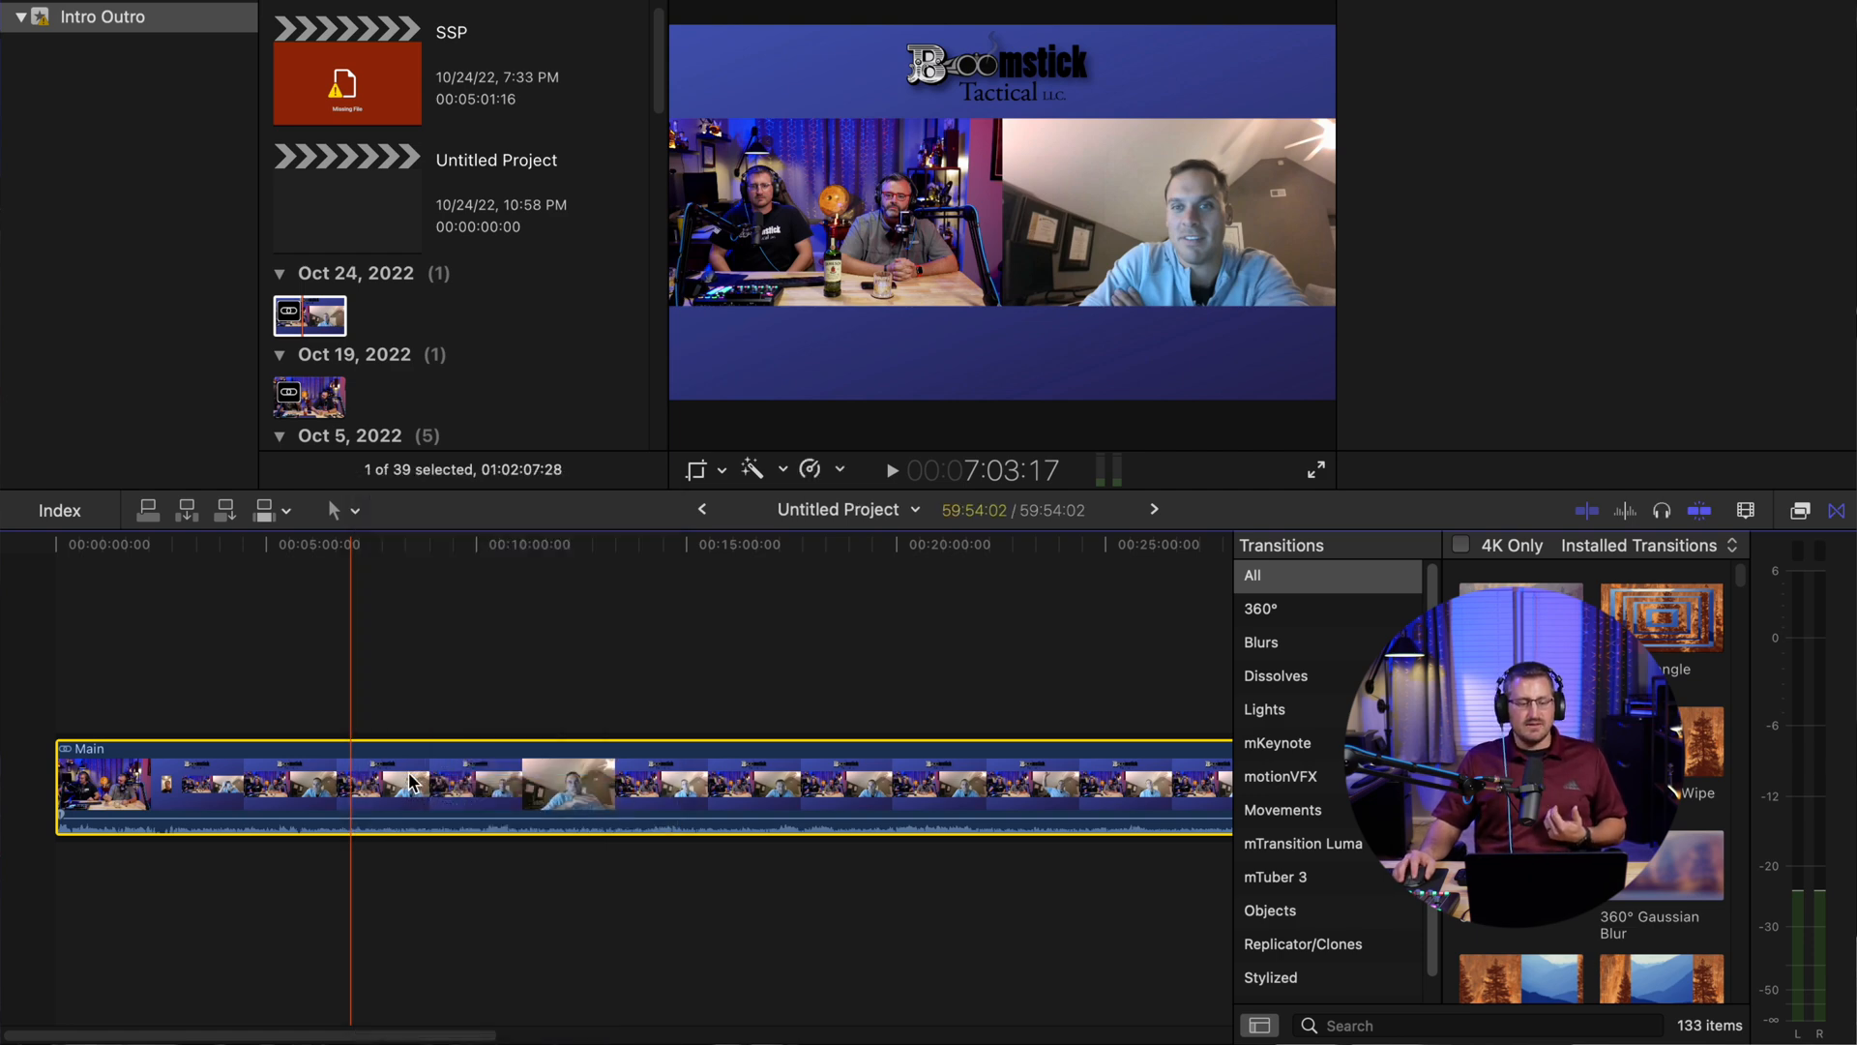